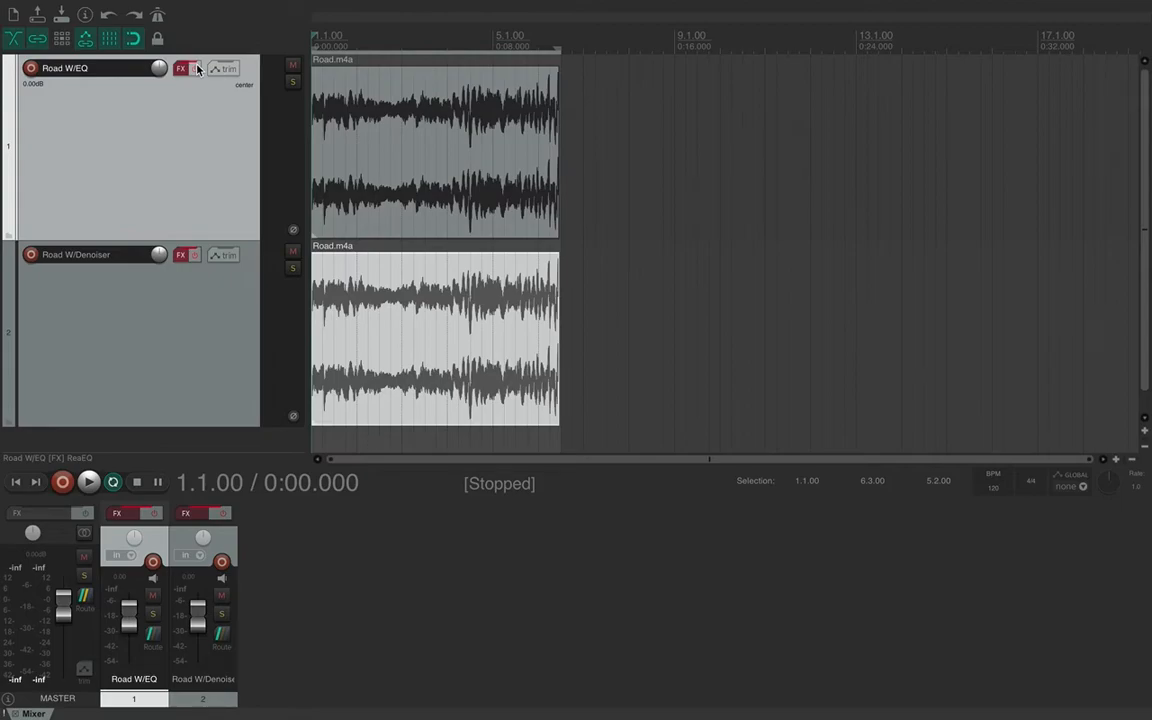
{"action": "mouse_move", "coordinate": [221, 337]}
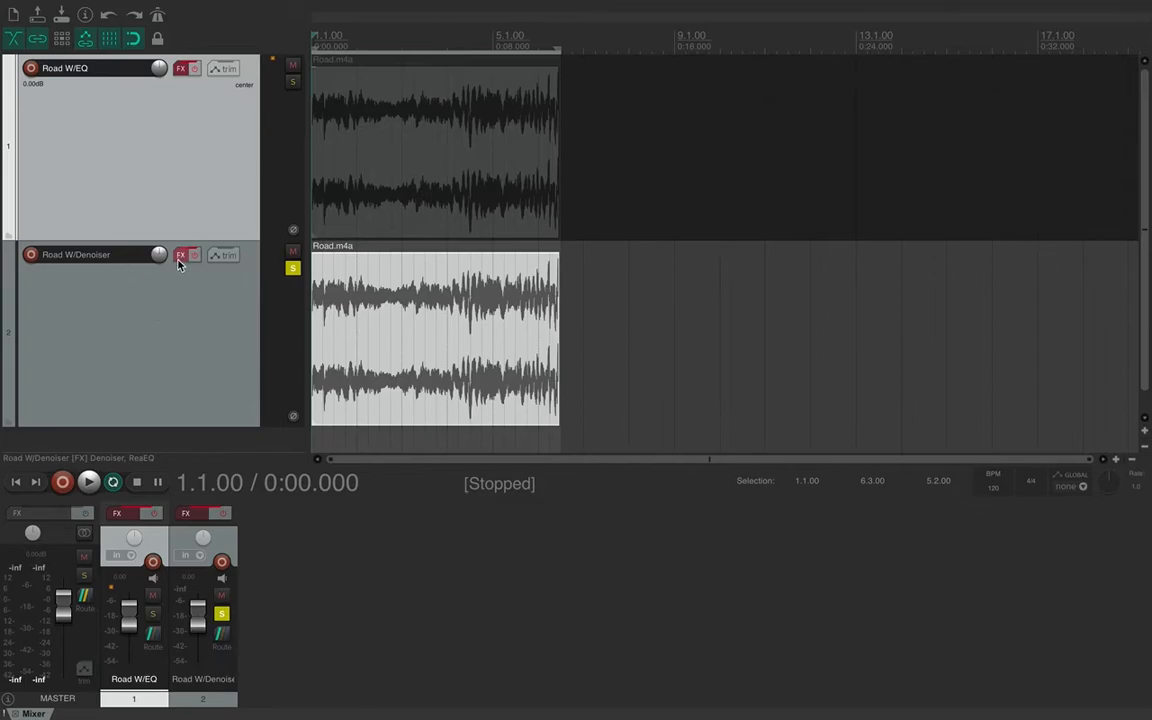
Step: Bypass ReaEQ in track 2's FX chain so only the Denoiser stays active, then close the window
{"action": "left_click", "coordinate": [181, 254]}
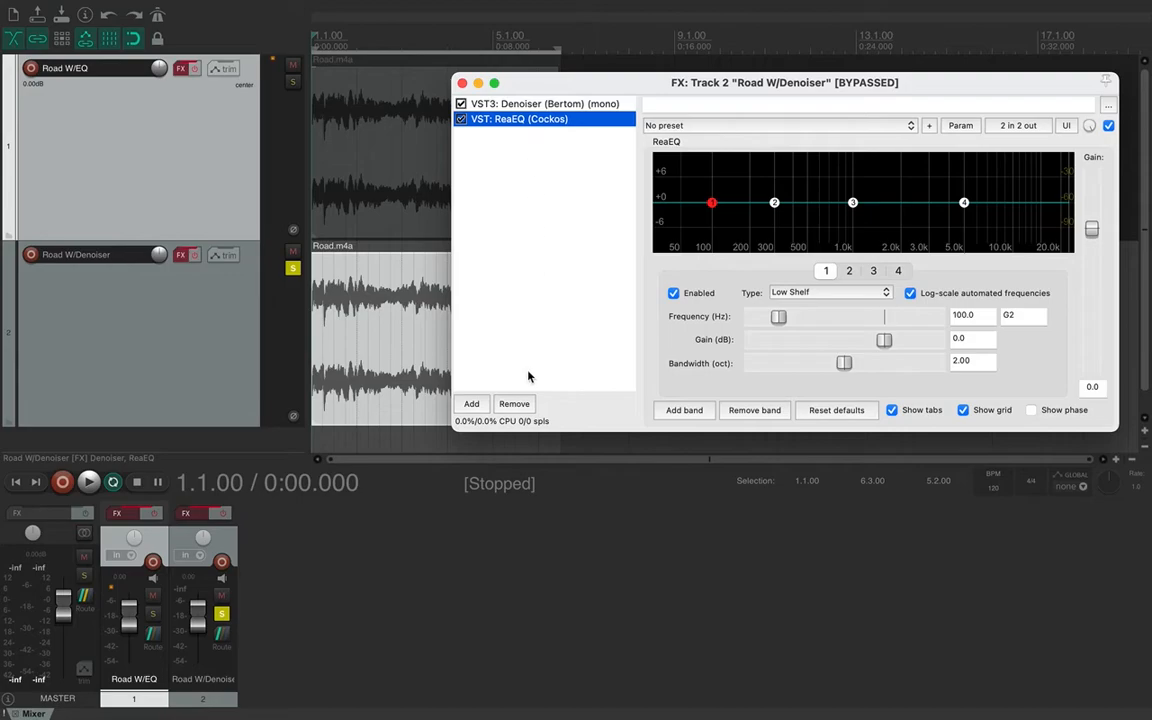
{"action": "mouse_move", "coordinate": [578, 147]}
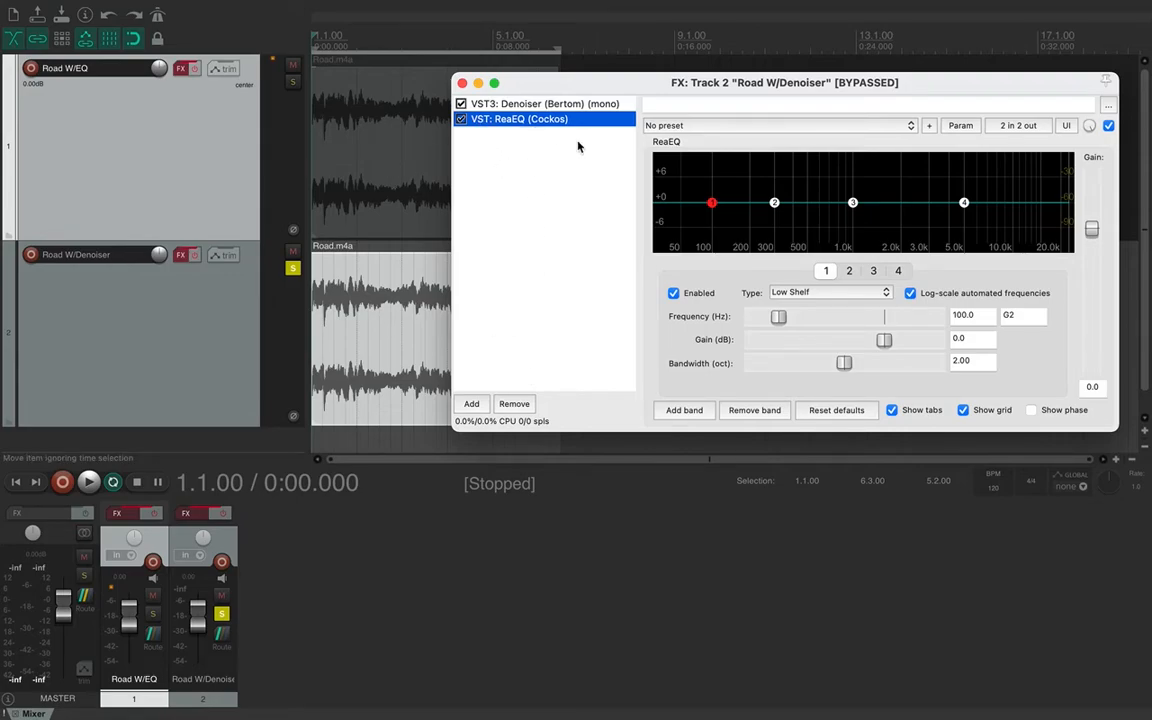
{"action": "mouse_move", "coordinate": [733, 208]}
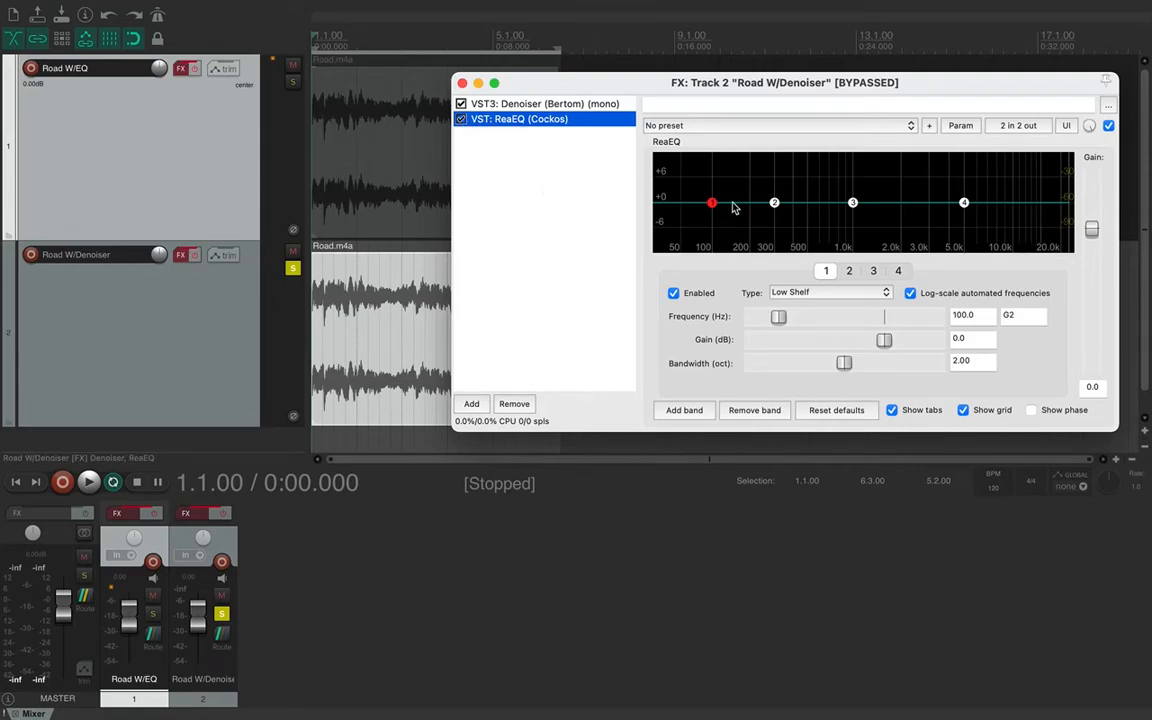
{"action": "mouse_move", "coordinate": [1030, 198]}
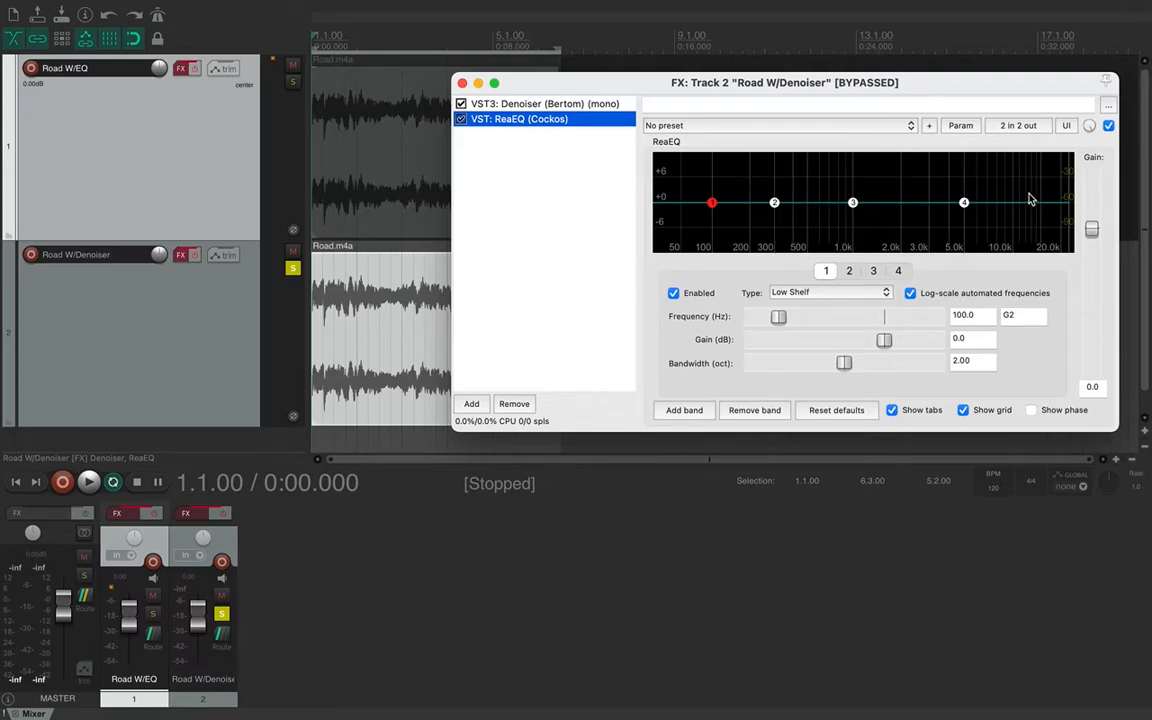
{"action": "mouse_move", "coordinate": [683, 221]}
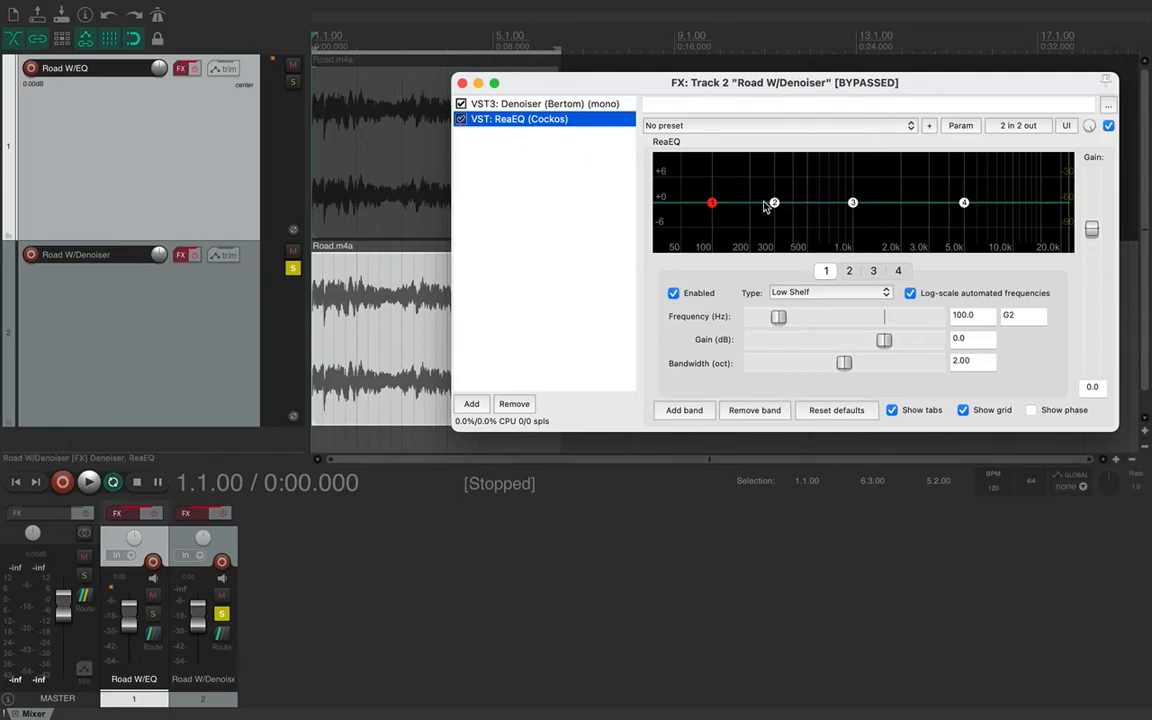
{"action": "mouse_move", "coordinate": [905, 209]}
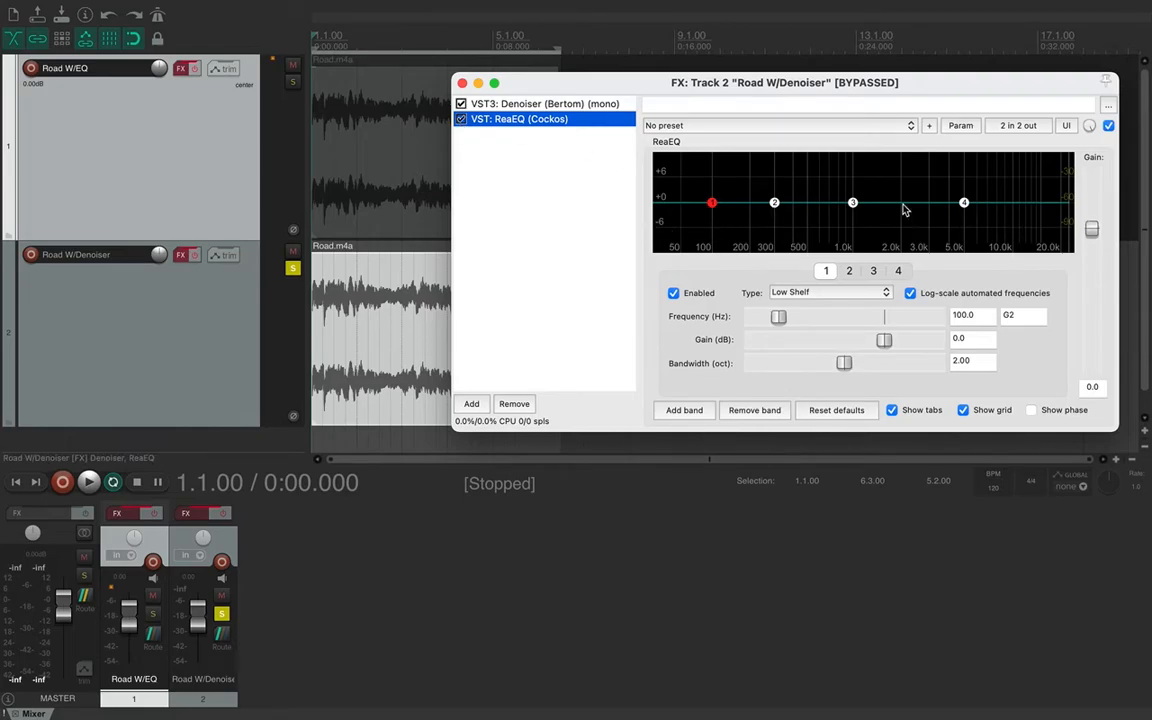
{"action": "mouse_move", "coordinate": [740, 183]}
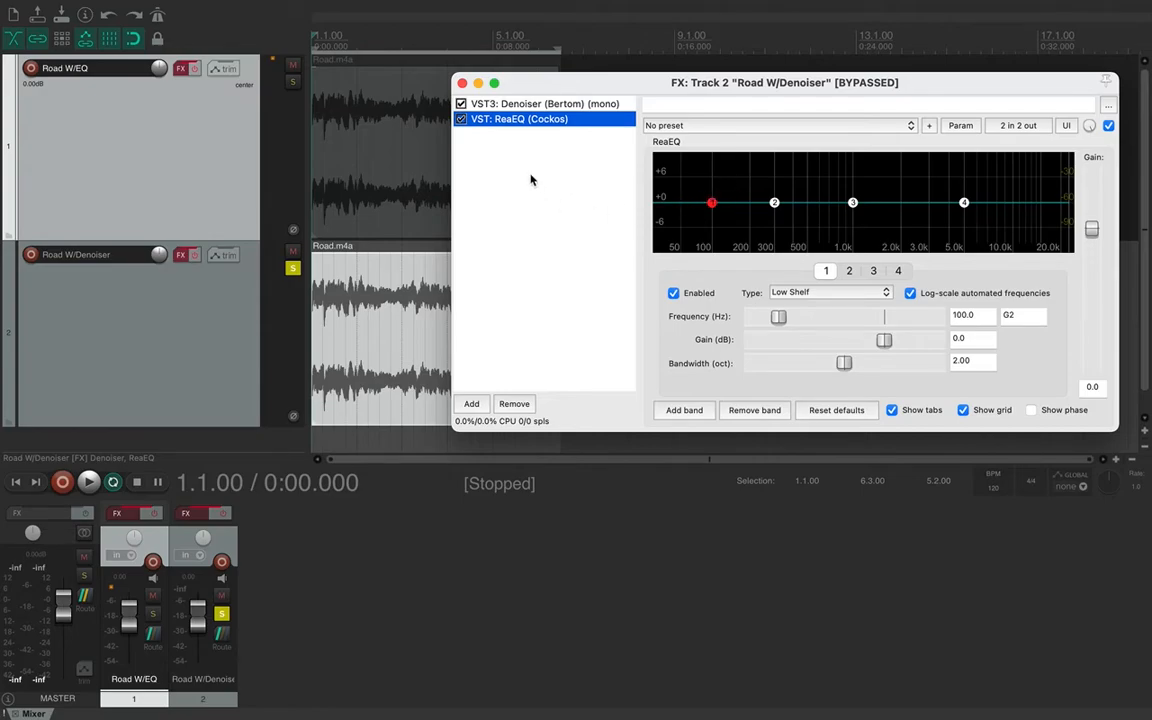
{"action": "left_click", "coordinate": [461, 119]}
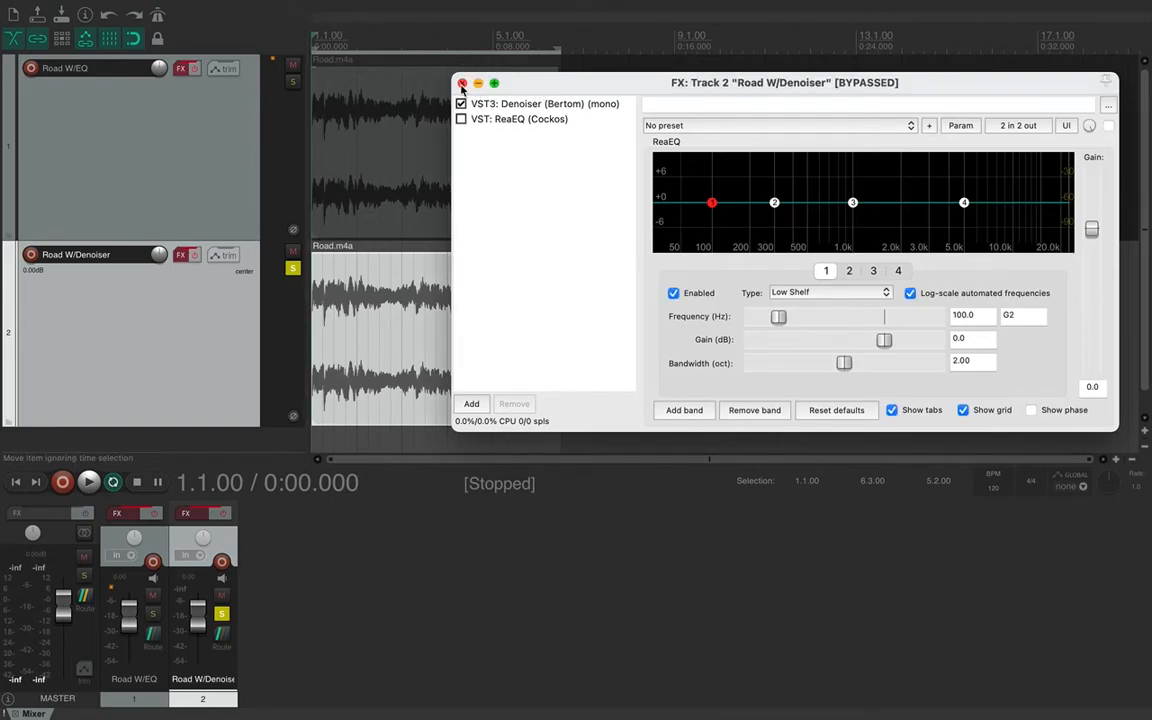
{"action": "left_click", "coordinate": [545, 103]}
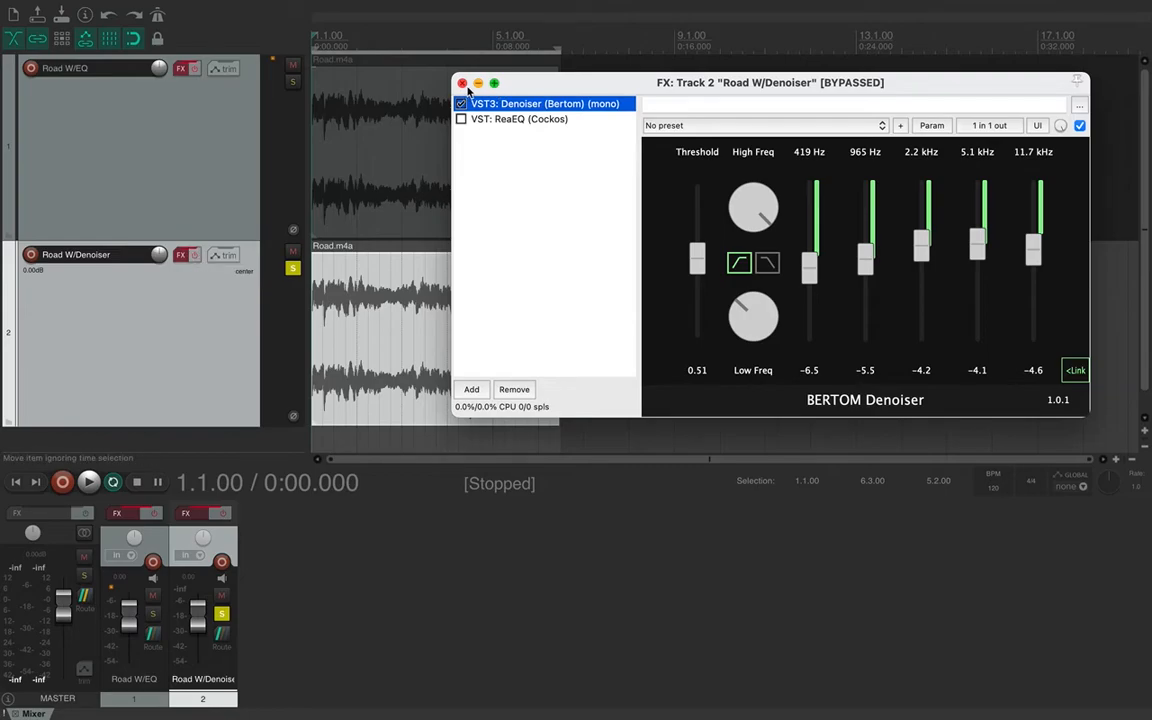
{"action": "left_click", "coordinate": [461, 83]}
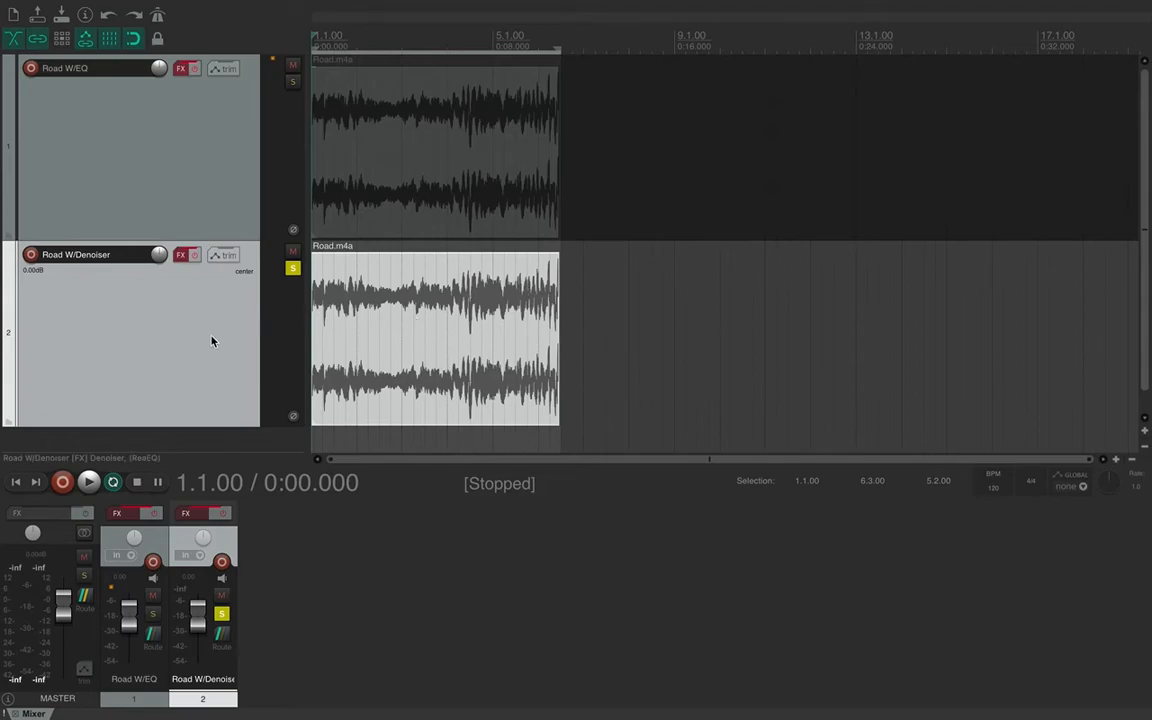
{"action": "left_click", "coordinate": [88, 482]}
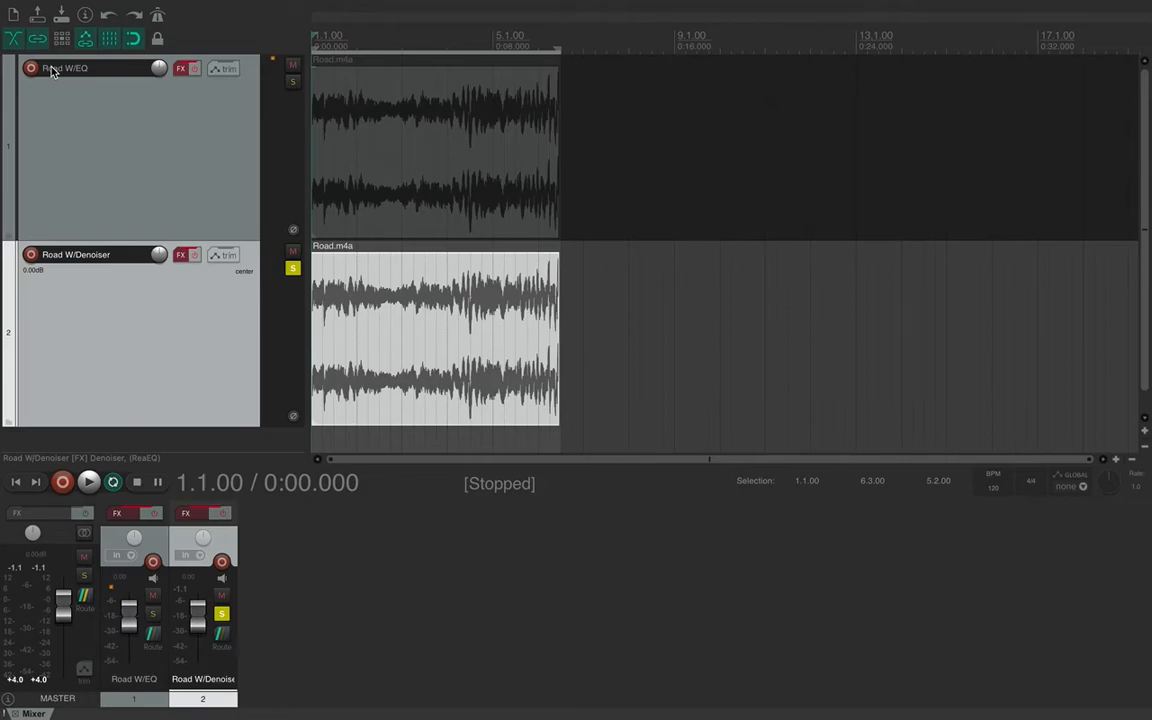
{"action": "mouse_move", "coordinate": [335, 367]}
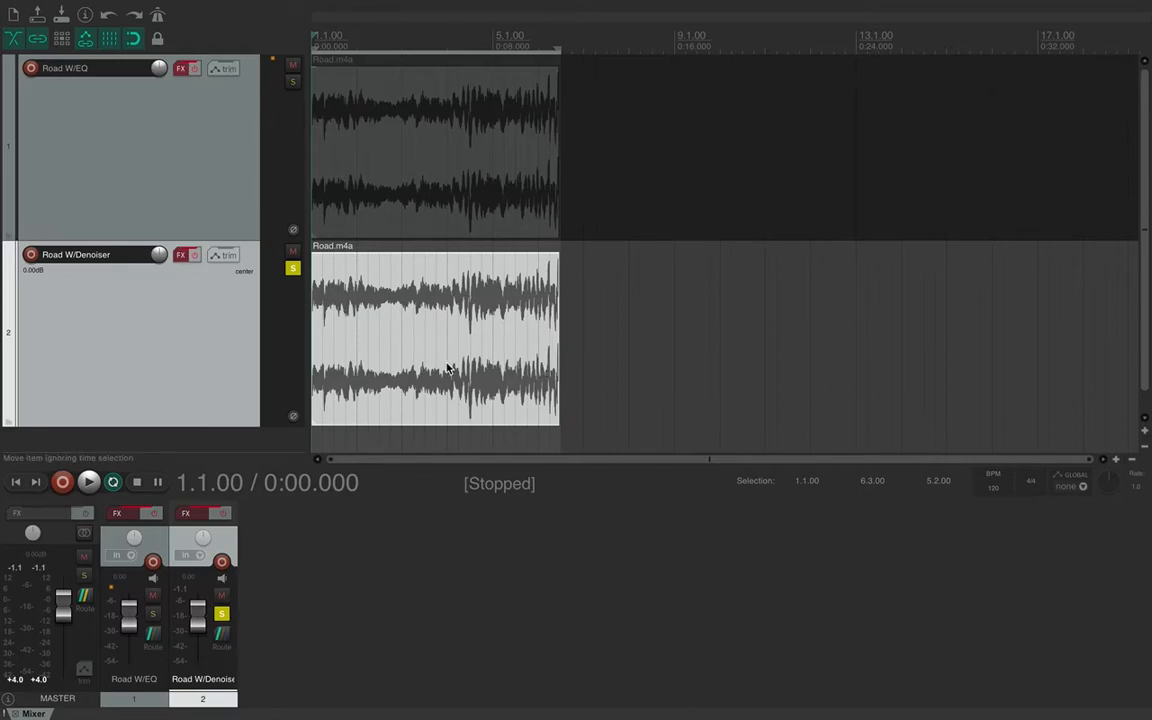
{"action": "mouse_move", "coordinate": [530, 342]}
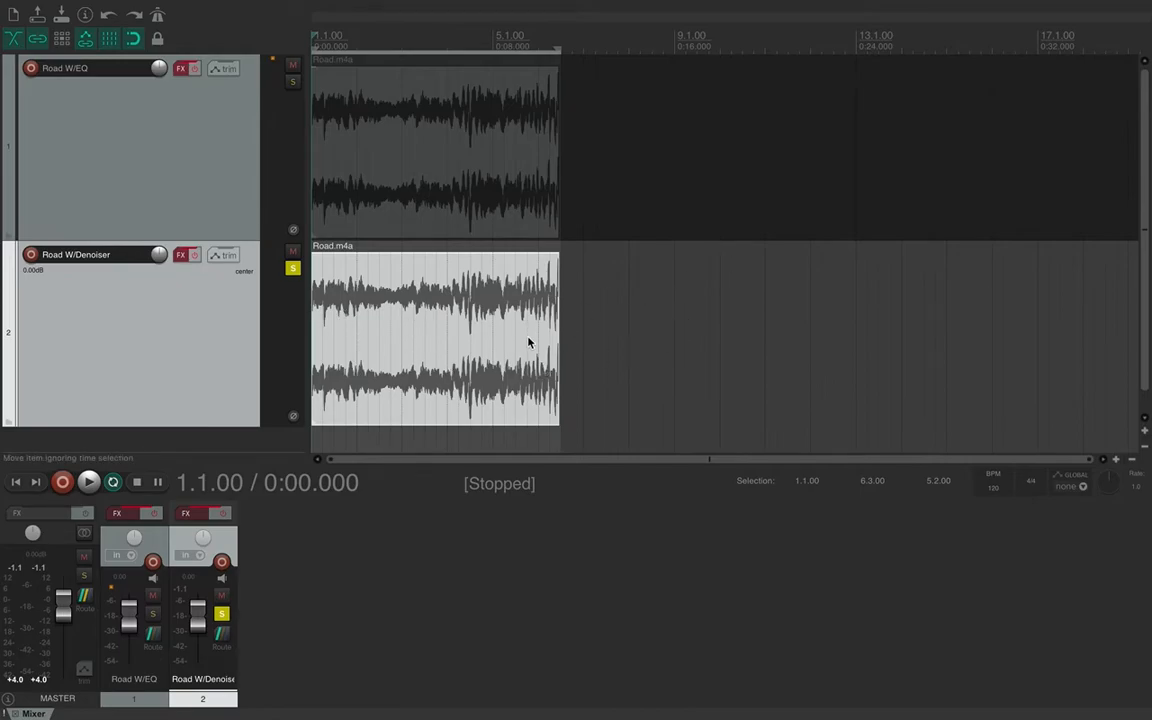
{"action": "mouse_move", "coordinate": [789, 338]}
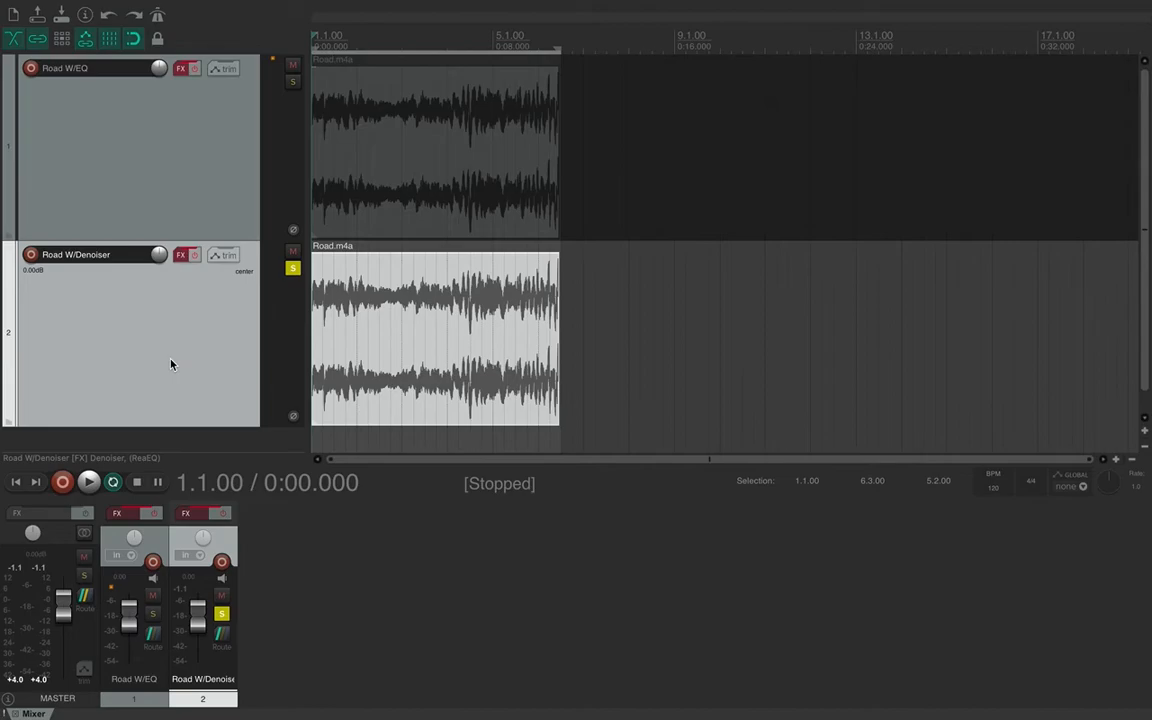
{"action": "mouse_move", "coordinate": [183, 297]}
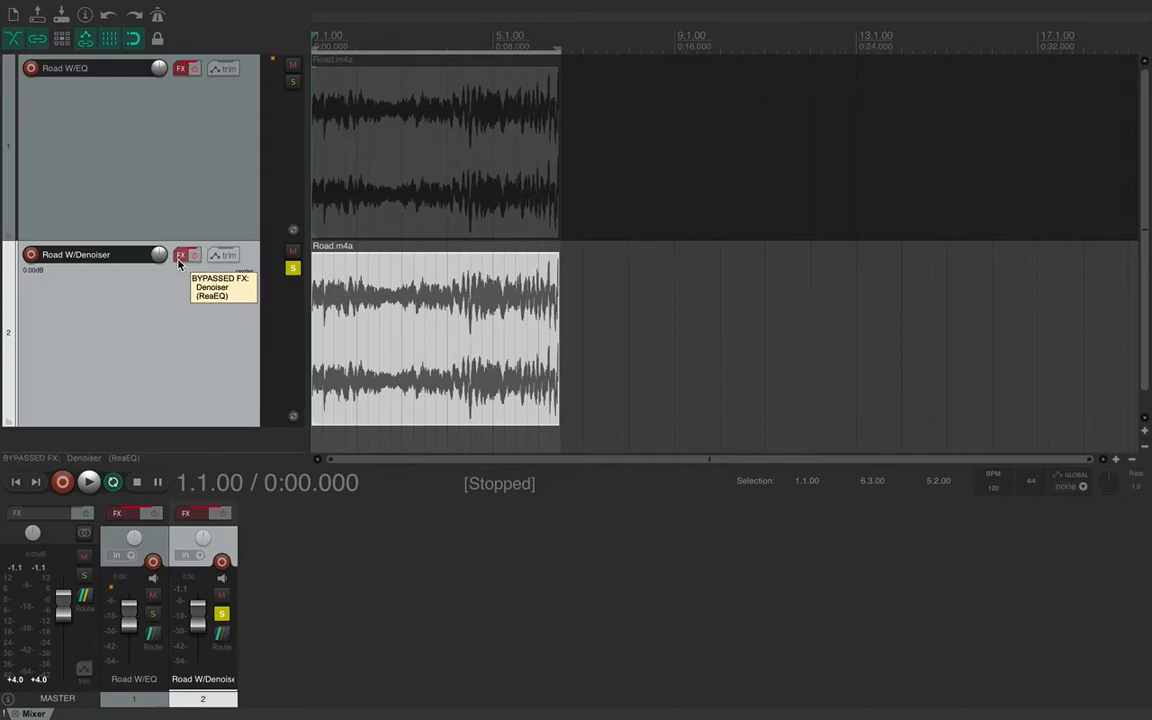
Step: Enable track 2's Denoiser, start playback, and switch the track's effects chain back on
{"action": "left_click", "coordinate": [181, 254]}
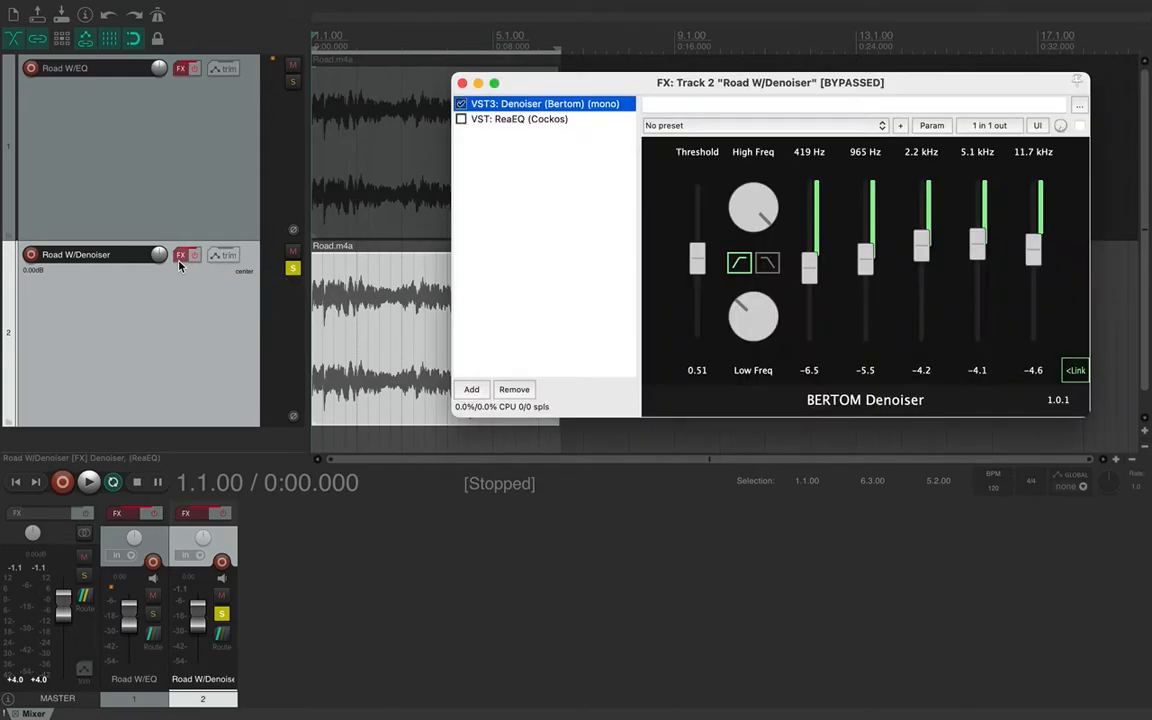
{"action": "left_click", "coordinate": [1080, 125]}
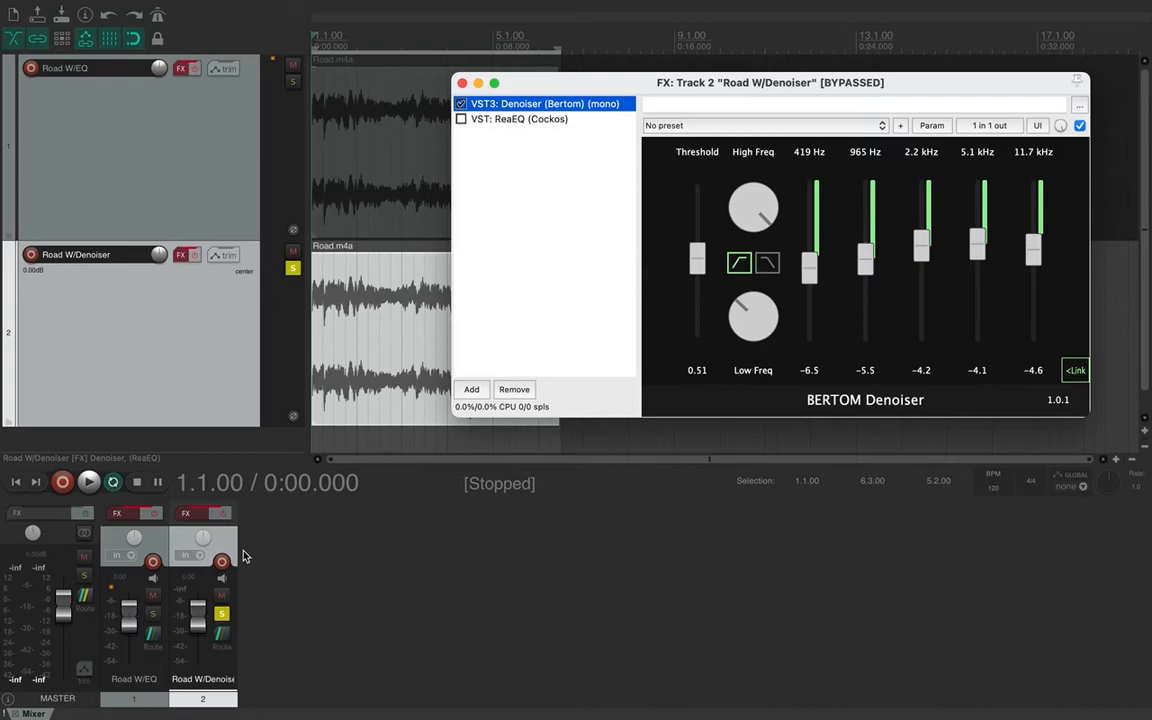
{"action": "left_click", "coordinate": [88, 482]}
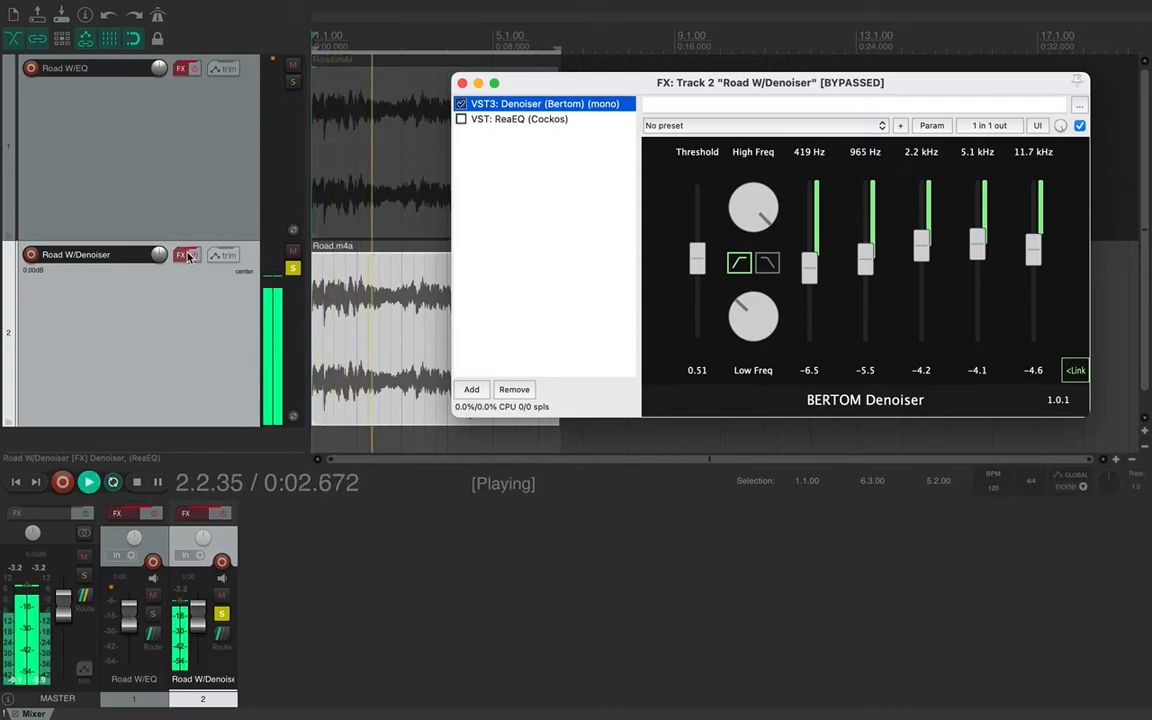
{"action": "mouse_move", "coordinate": [185, 255]}
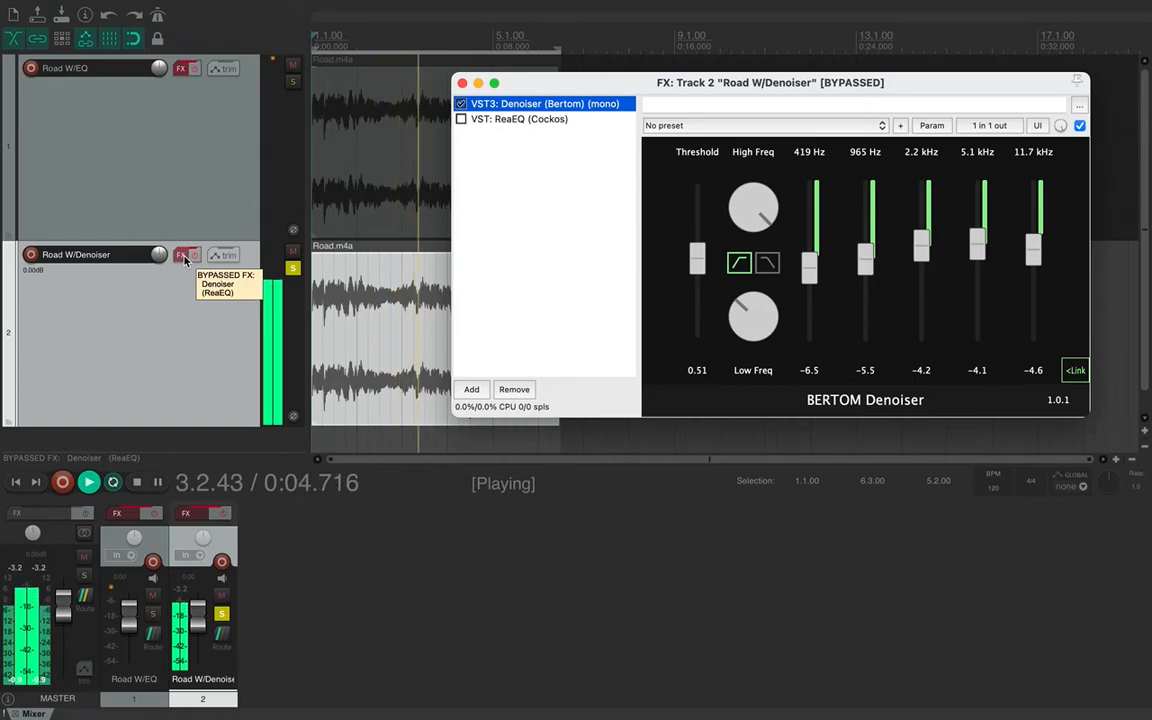
{"action": "left_click", "coordinate": [181, 255]}
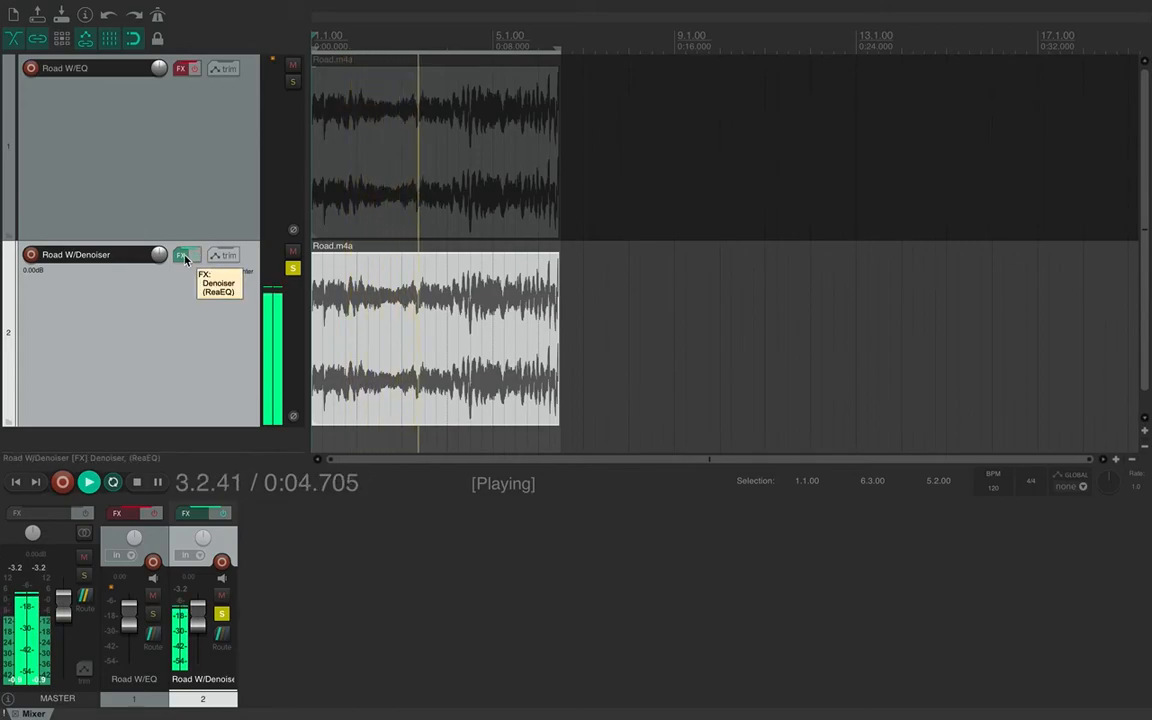
Step: Set track 2's Denoiser threshold to 0.00 and duplicate the track into track 3
{"action": "left_click", "coordinate": [182, 254]}
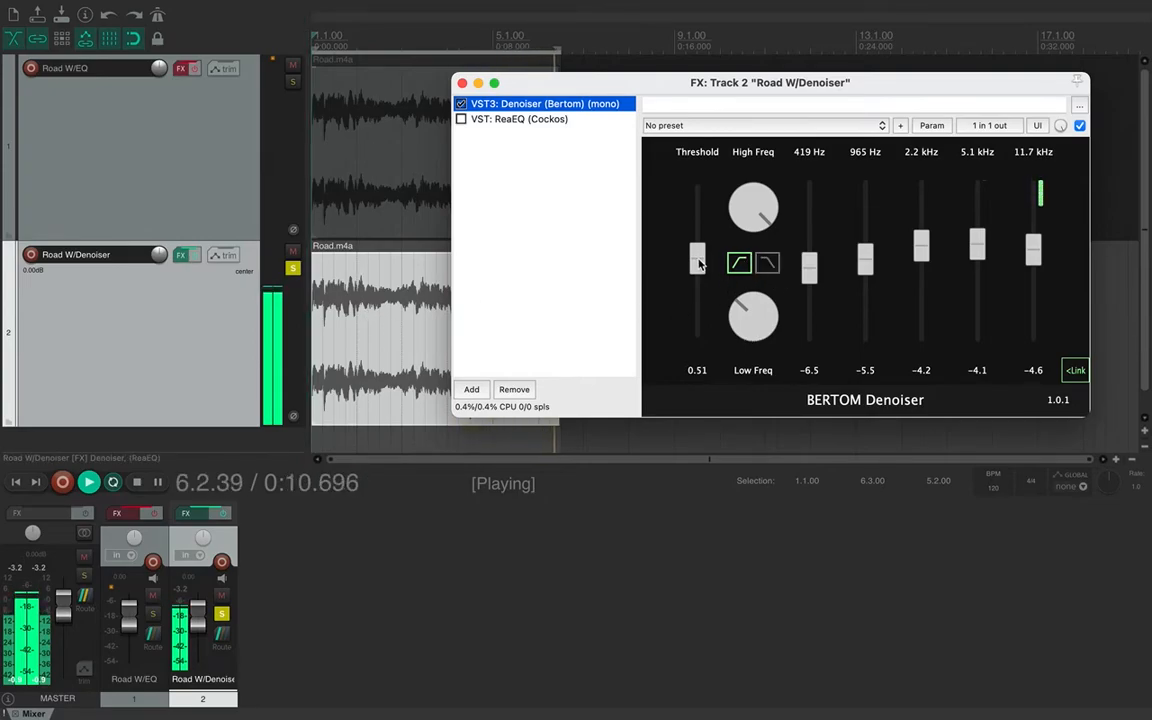
{"action": "left_click_drag", "start_coordinate": [697, 258], "coordinate": [697, 335]}
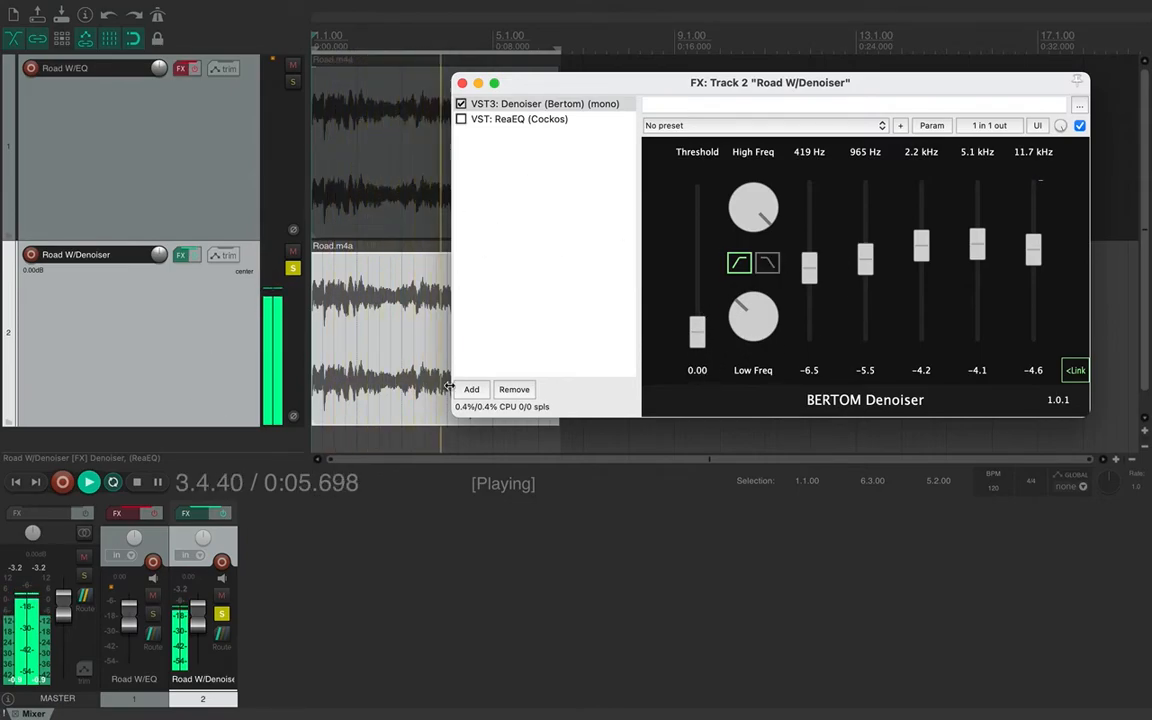
{"action": "left_click", "coordinate": [137, 482]}
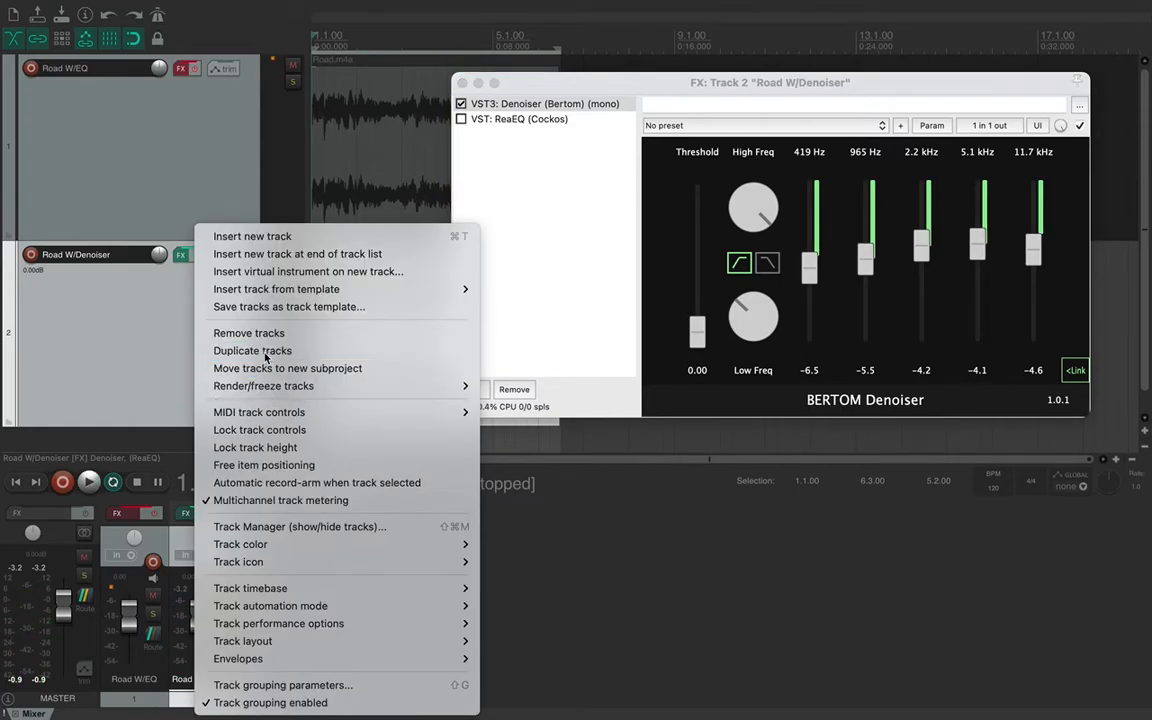
{"action": "left_click", "coordinate": [252, 350]}
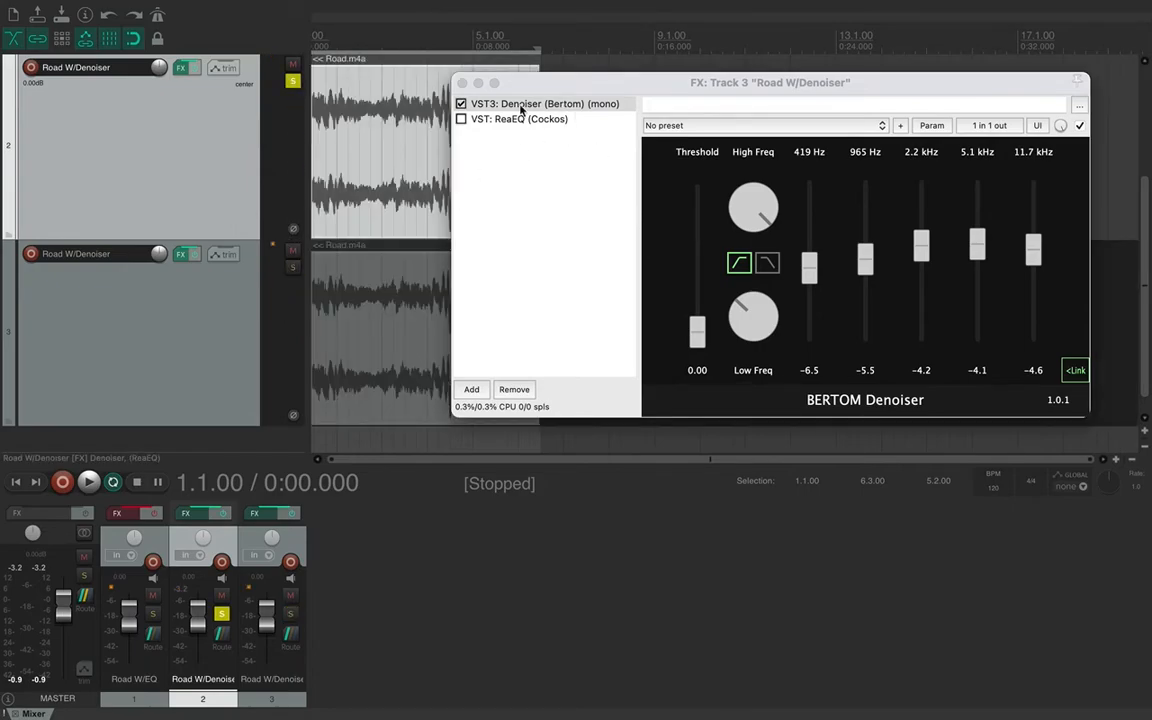
Step: Replace track 3's copied Denoiser with a freshly added Denoiser
{"action": "left_click", "coordinate": [519, 104]}
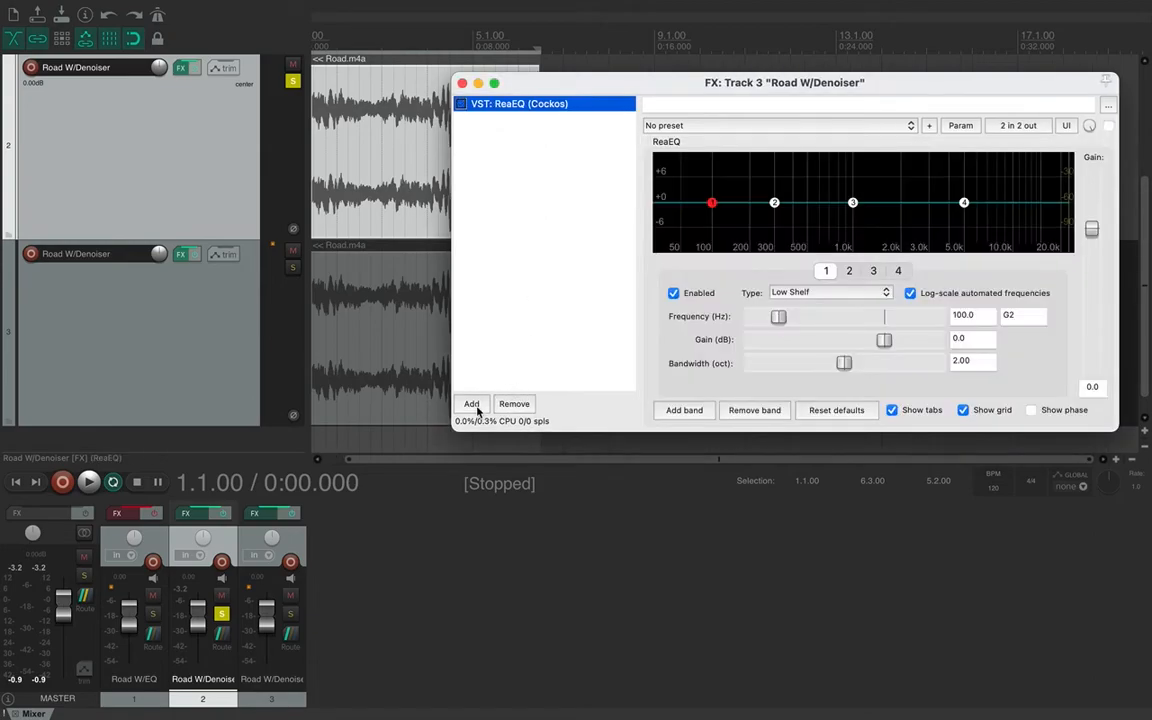
{"action": "left_click", "coordinate": [471, 403]}
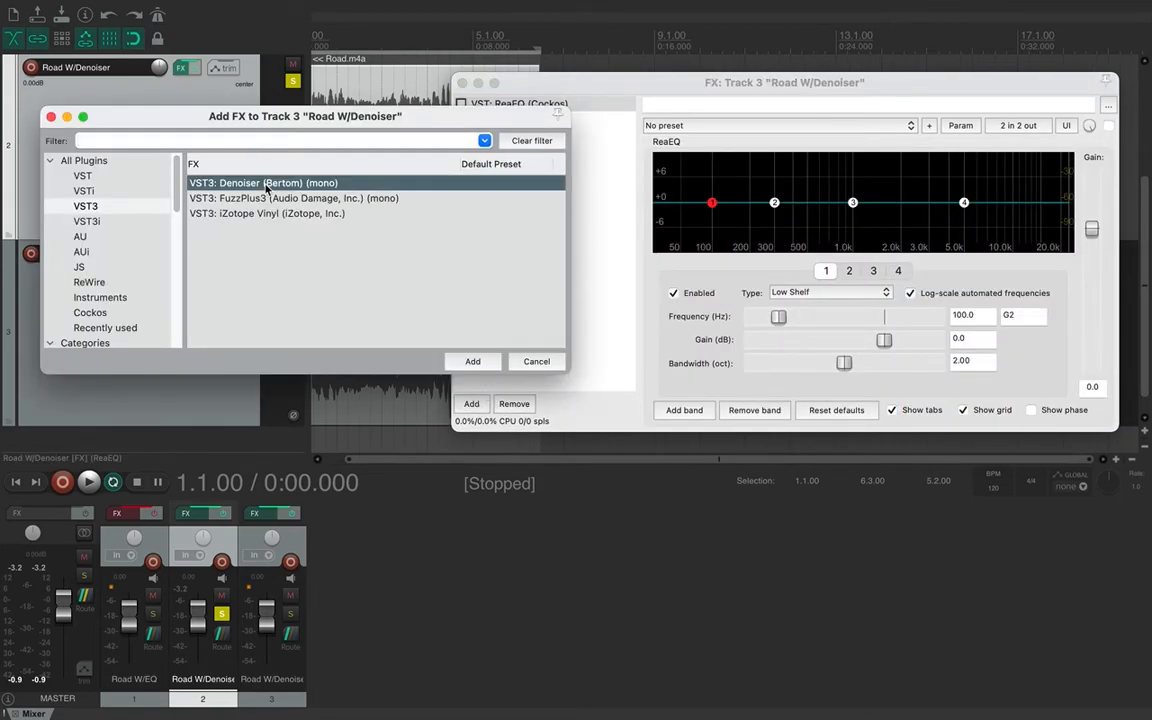
{"action": "left_click", "coordinate": [472, 361]}
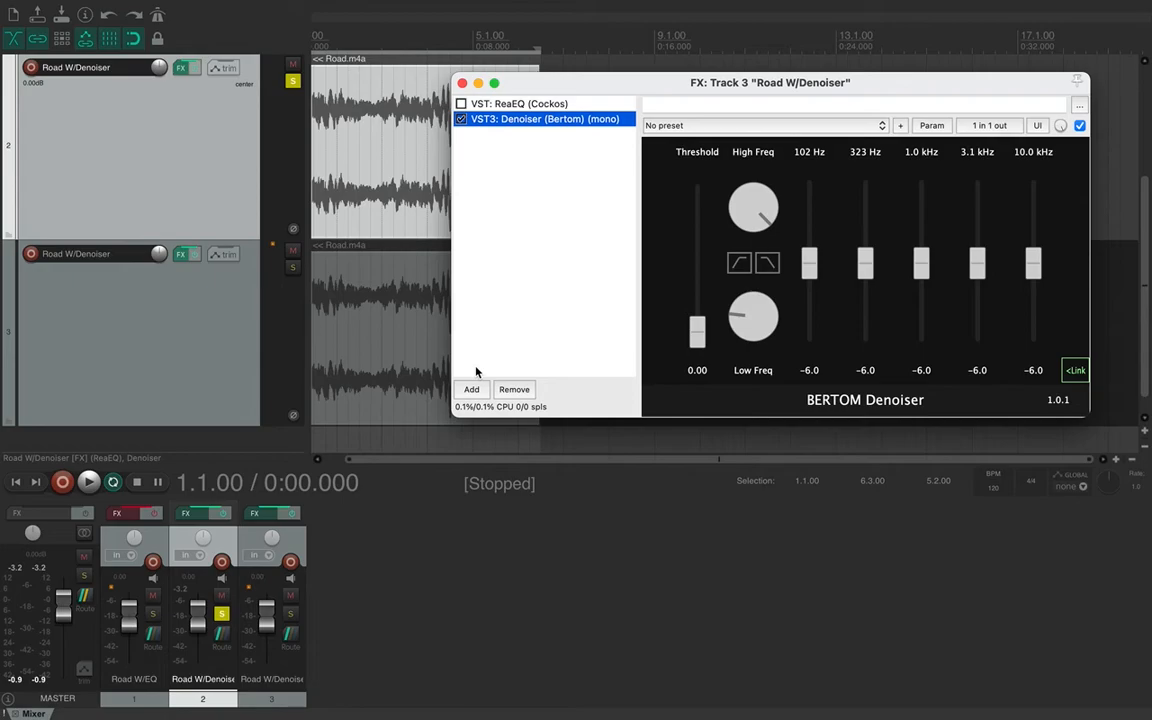
{"action": "mouse_move", "coordinate": [645, 215]}
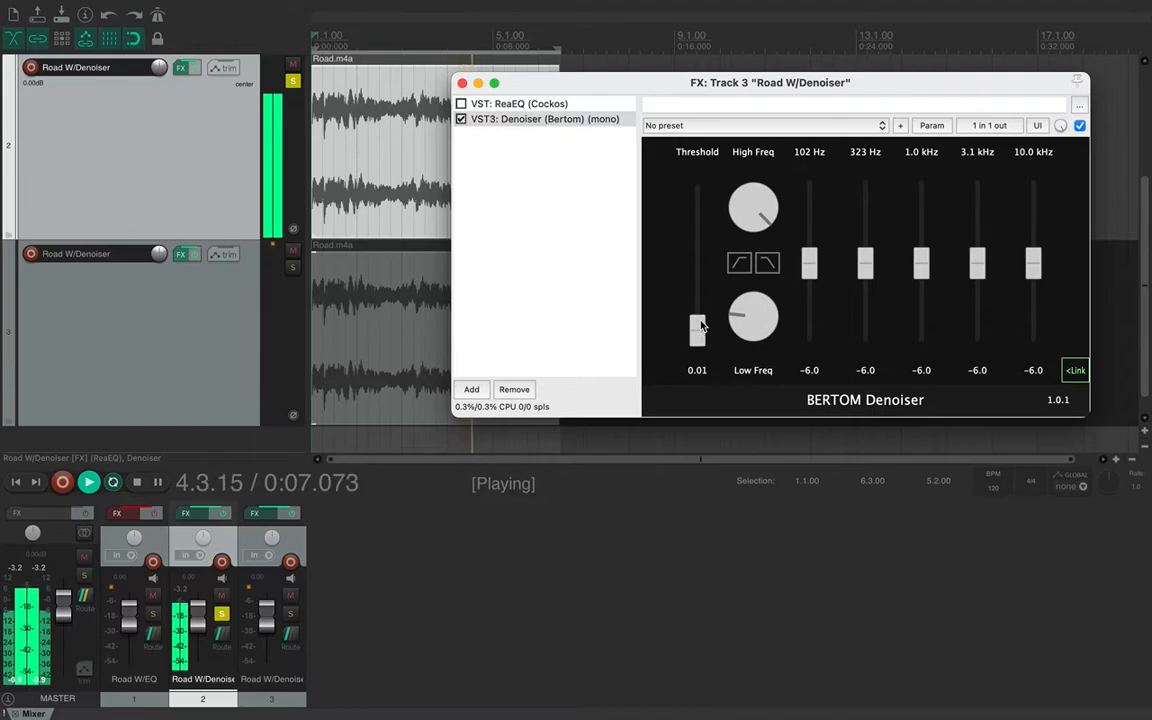
Step: Set threshold to 1.00, play, and pull the 3.1 kHz and 10 kHz bands to −30
{"action": "left_click_drag", "start_coordinate": [697, 330], "coordinate": [697, 190]}
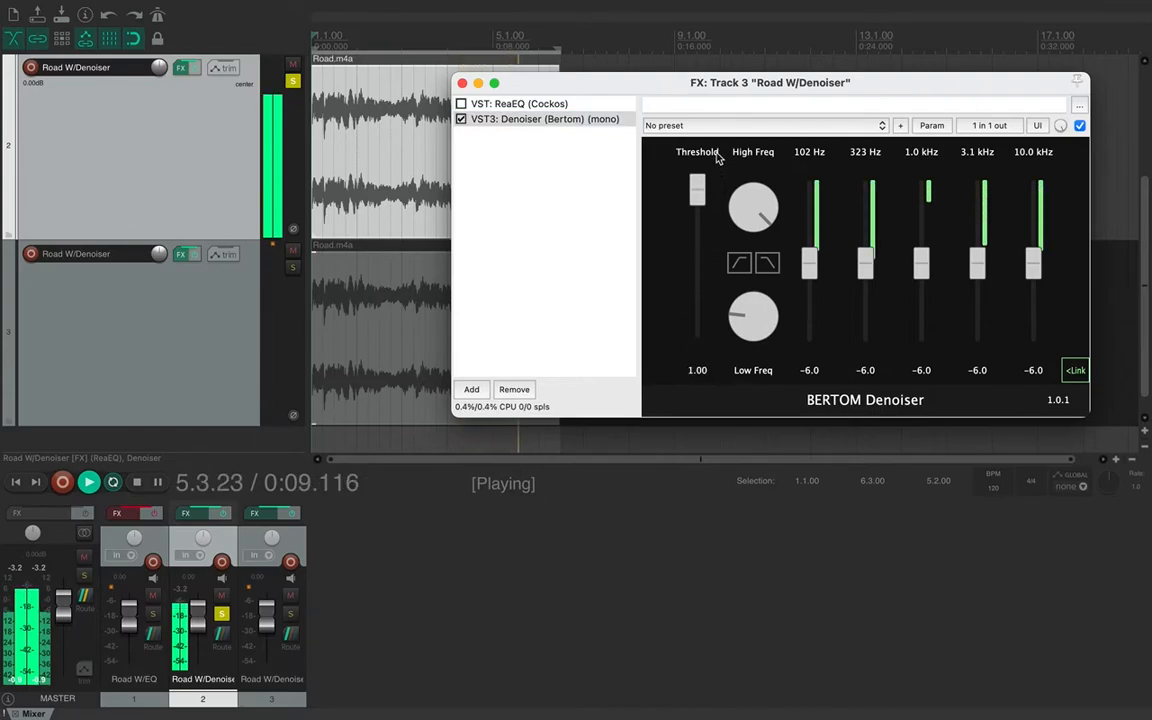
{"action": "key", "text": "Space"}
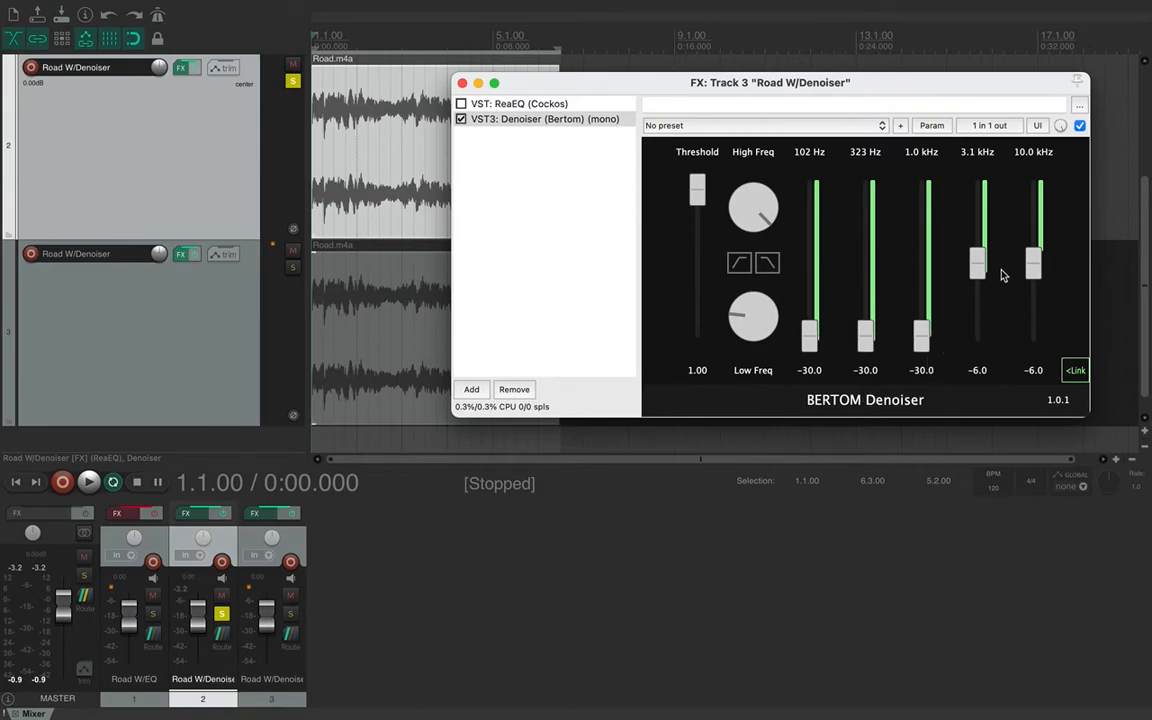
{"action": "left_click_drag", "start_coordinate": [977, 260], "coordinate": [977, 328]}
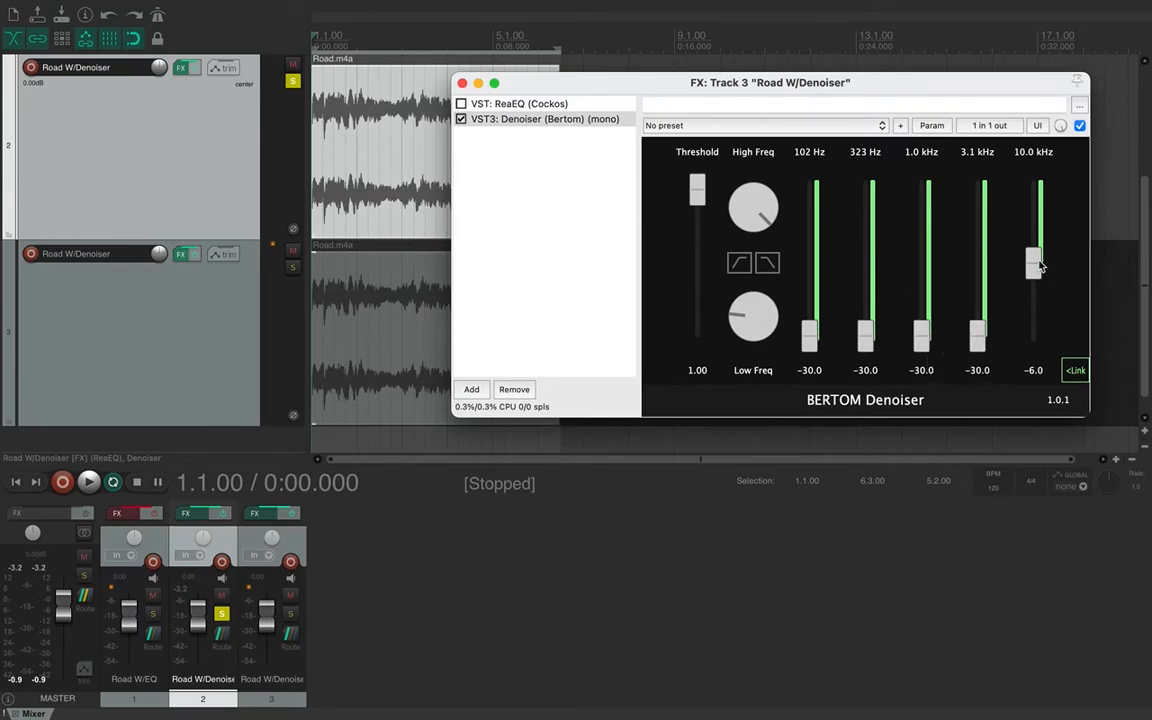
{"action": "left_click_drag", "start_coordinate": [1033, 265], "coordinate": [1033, 335]}
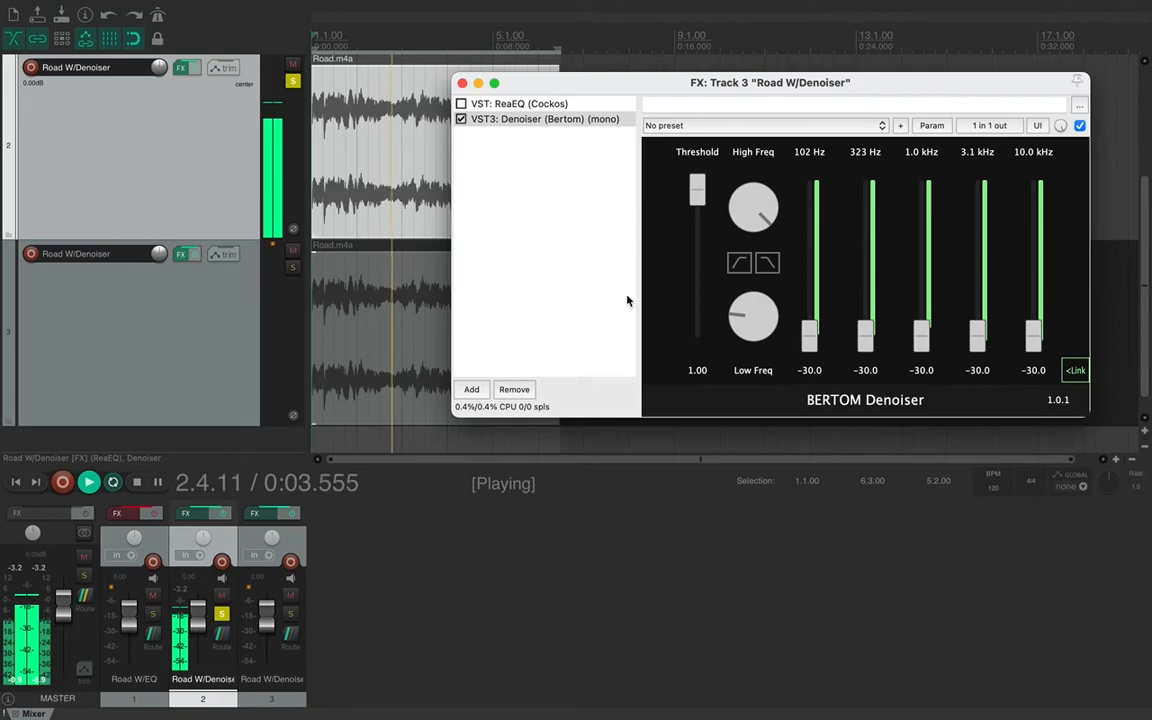
{"action": "left_click_drag", "start_coordinate": [697, 190], "coordinate": [697, 220]}
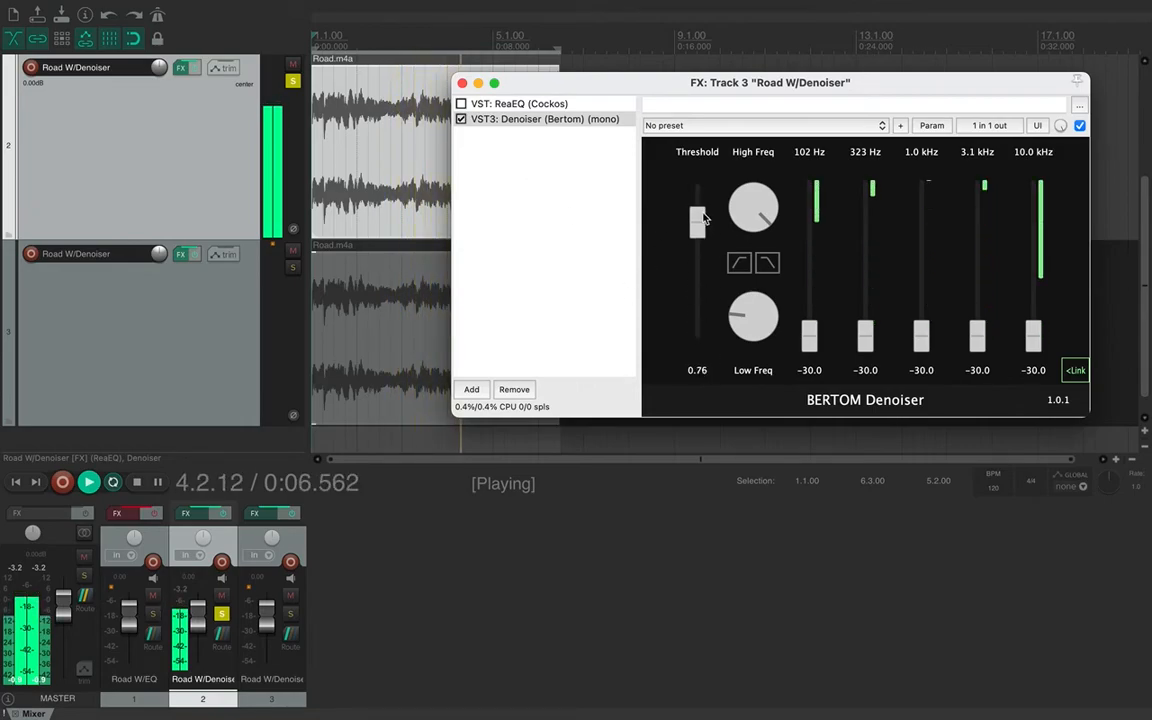
{"action": "left_click_drag", "start_coordinate": [697, 220], "coordinate": [697, 190]}
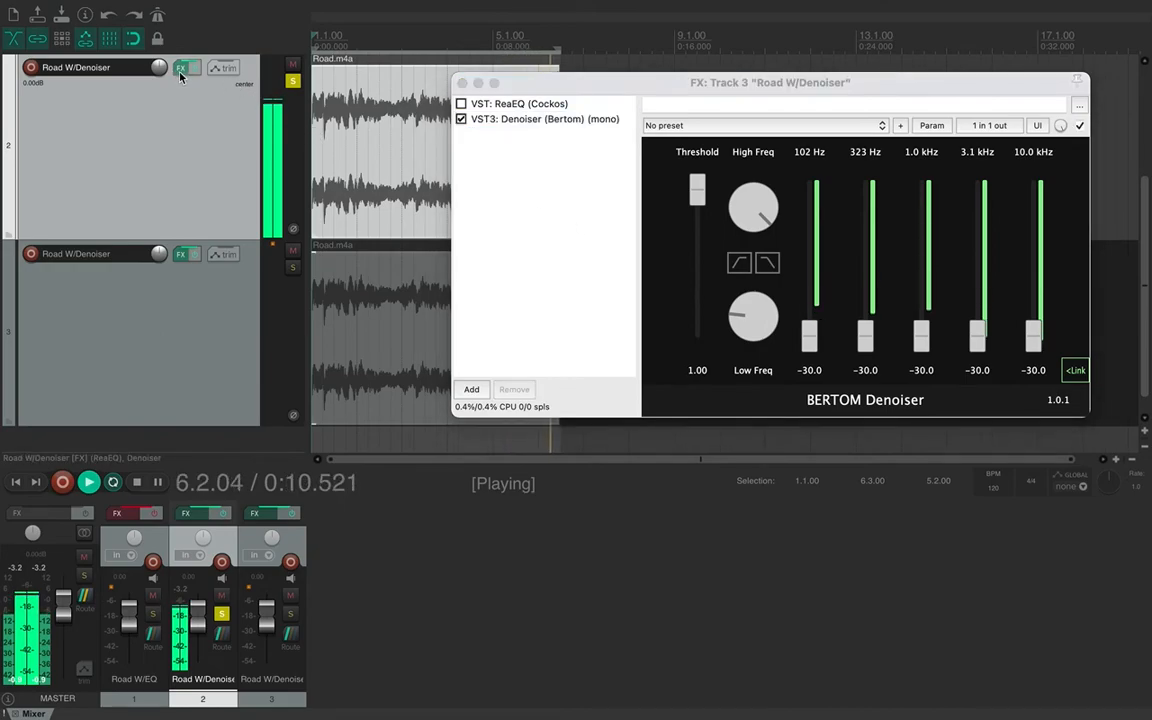
Step: Open and close track 2's Denoiser settings, then unsolo track 2
{"action": "left_click", "coordinate": [545, 118]}
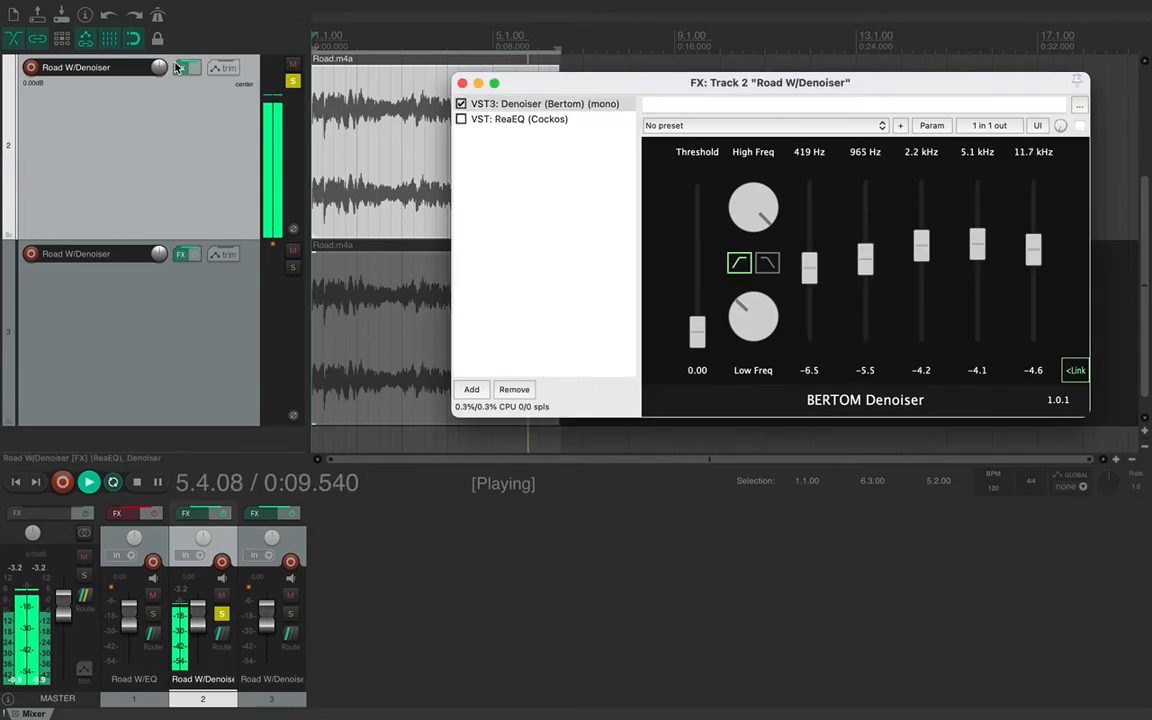
{"action": "left_click", "coordinate": [545, 103]}
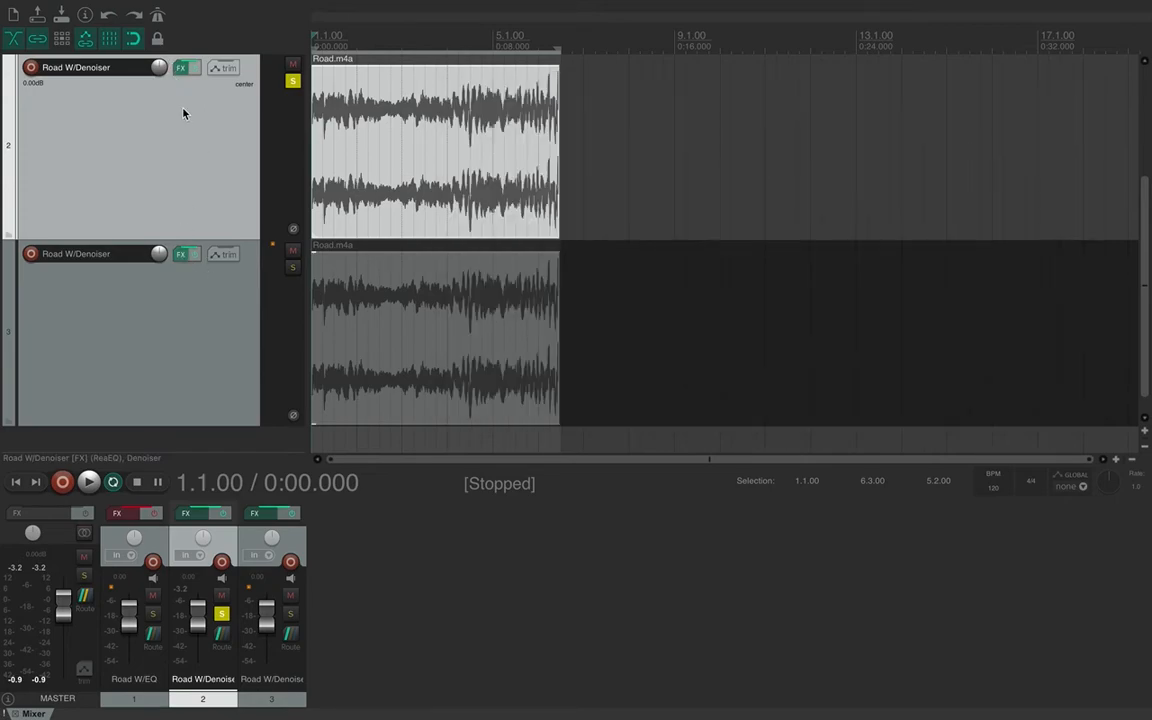
{"action": "left_click", "coordinate": [181, 67]}
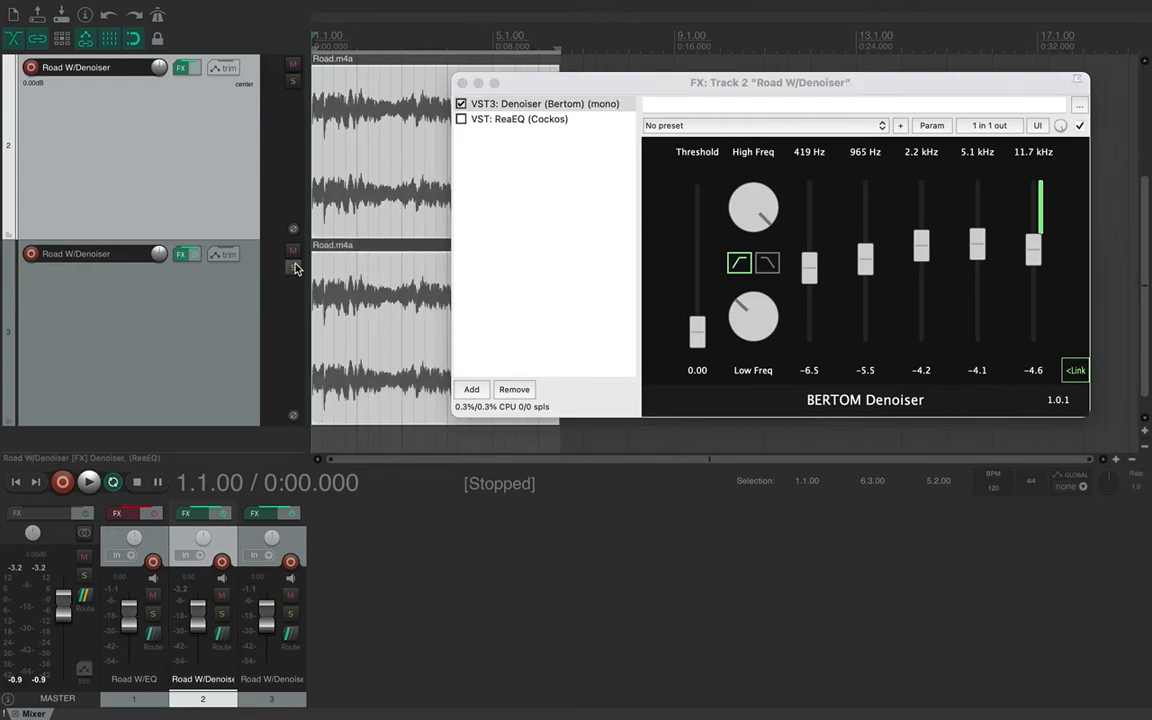
Step: Solo and play track 3, raising Denoiser bands: 102 Hz to −7.3, 323 Hz to −4.4, 3.1 kHz up
{"action": "left_click", "coordinate": [182, 68]}
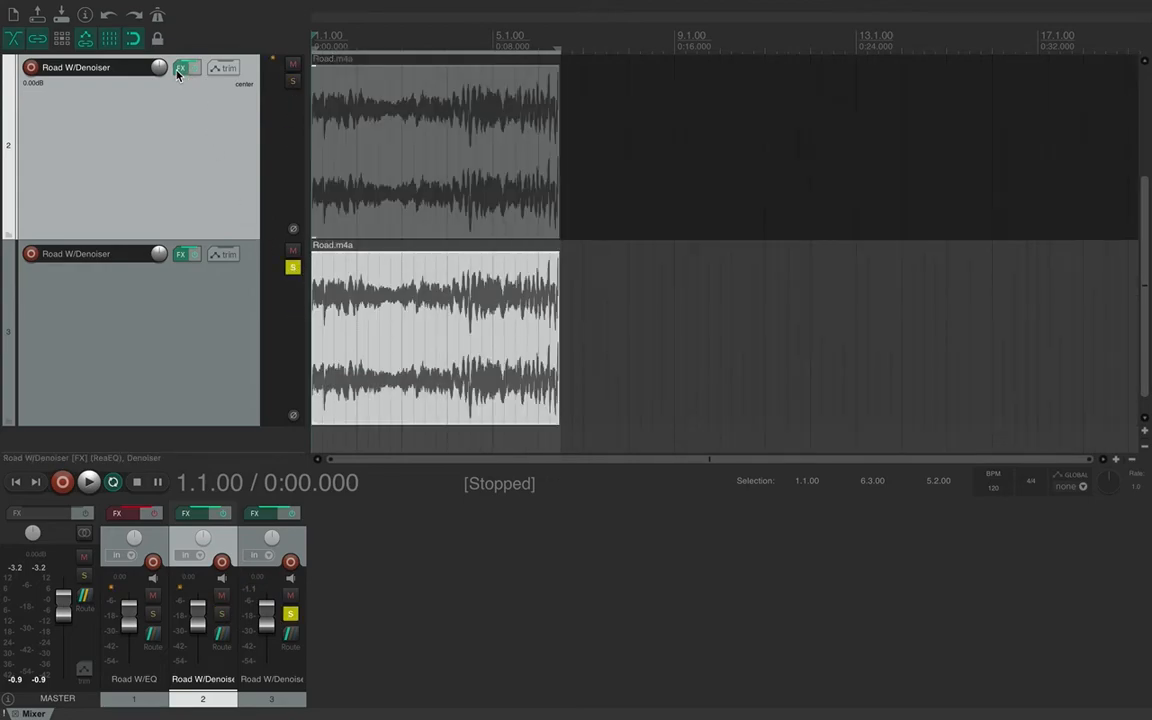
{"action": "left_click", "coordinate": [182, 253]}
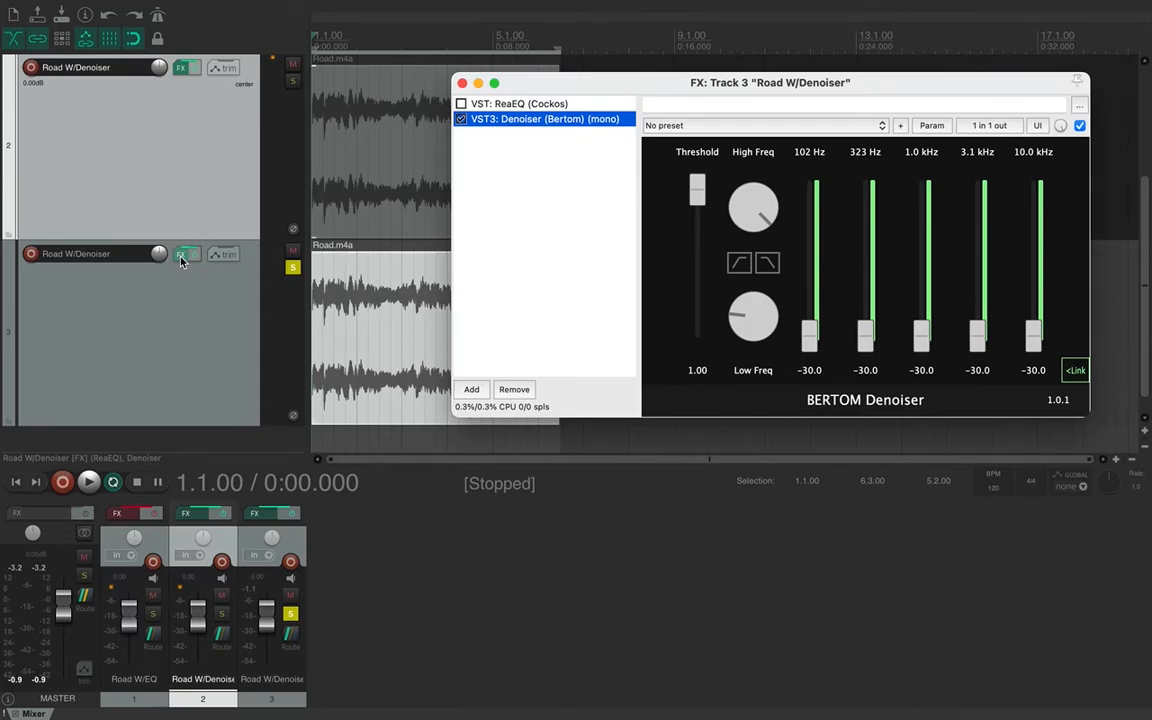
{"action": "left_click", "coordinate": [88, 482]}
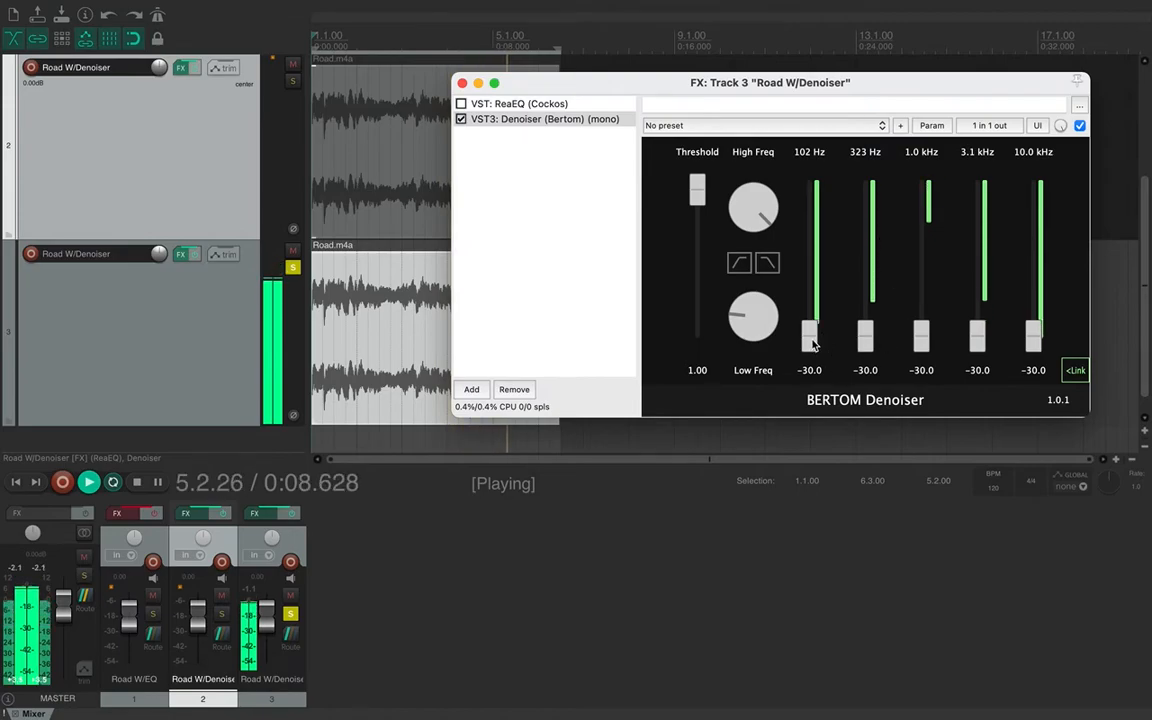
{"action": "left_click_drag", "start_coordinate": [810, 335], "coordinate": [810, 280]}
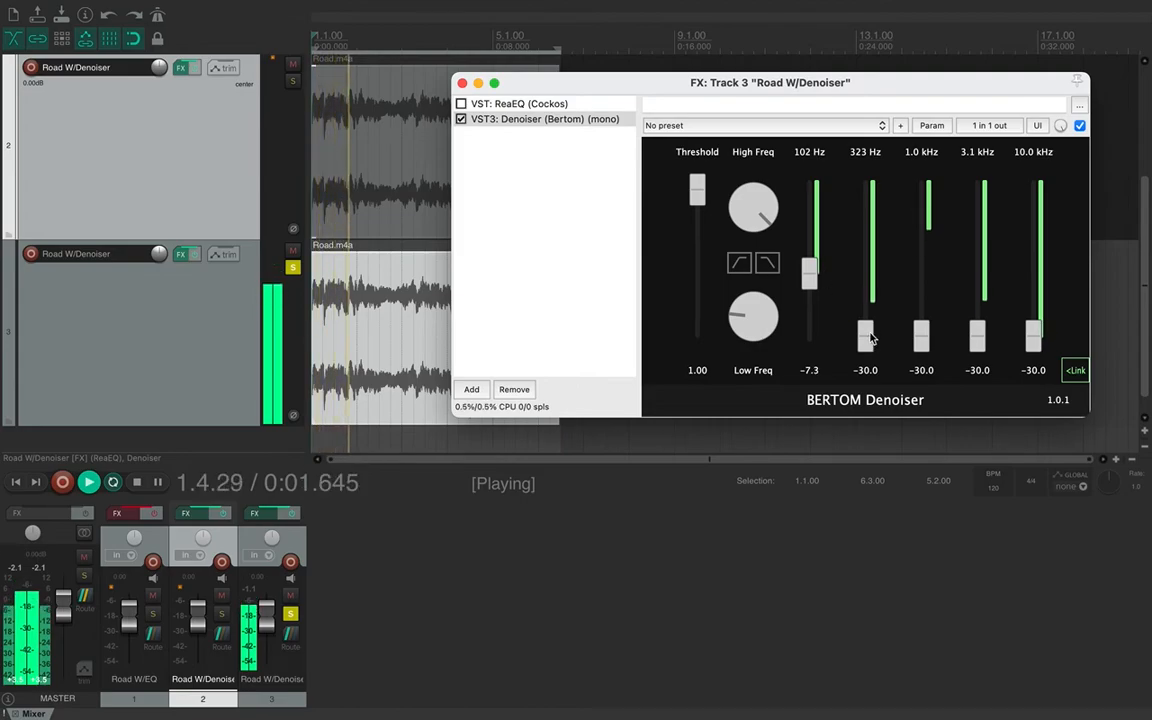
{"action": "left_click_drag", "start_coordinate": [865, 338], "coordinate": [865, 247]}
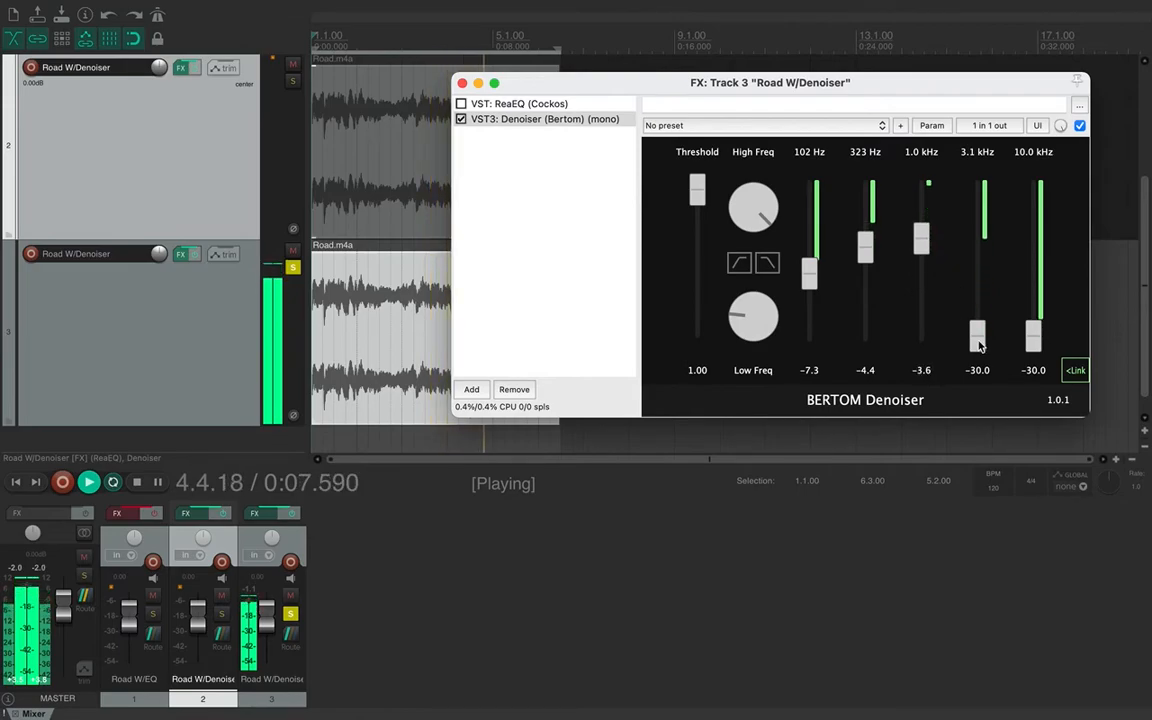
{"action": "left_click_drag", "start_coordinate": [977, 337], "coordinate": [977, 245]}
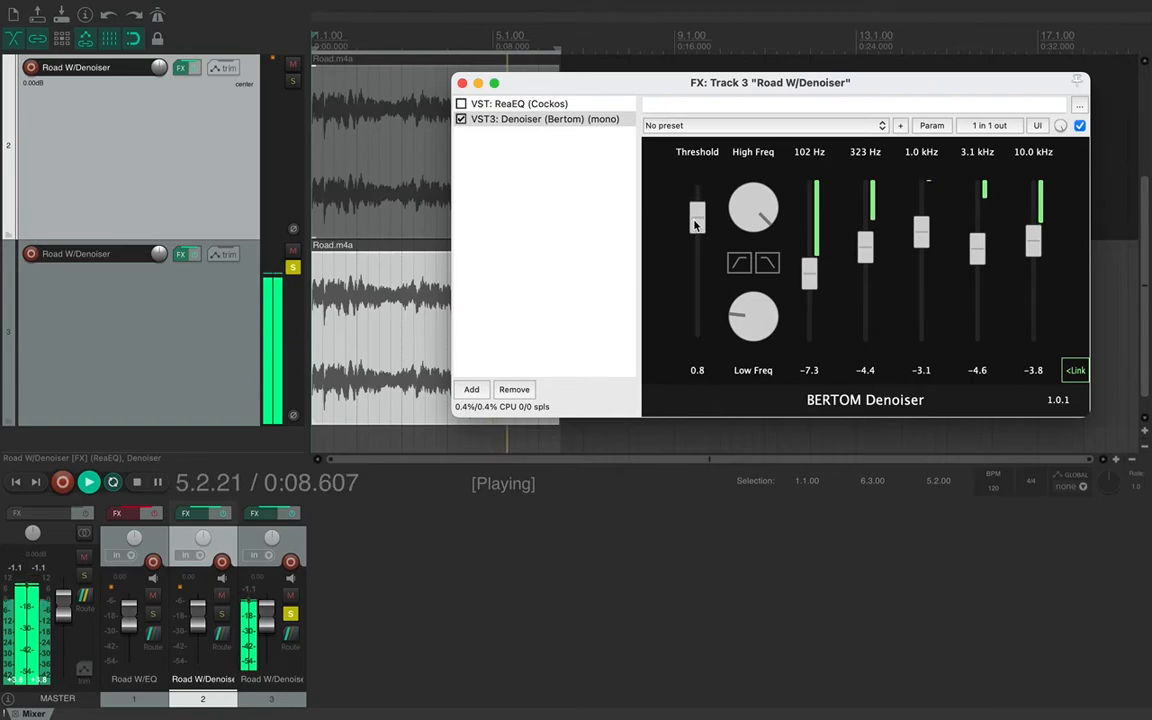
Step: Set track 3's threshold to 0.55 and shift bands to 358 Hz–11.5 kHz, comparing via bypass
{"action": "left_click_drag", "start_coordinate": [696, 225], "coordinate": [700, 258]}
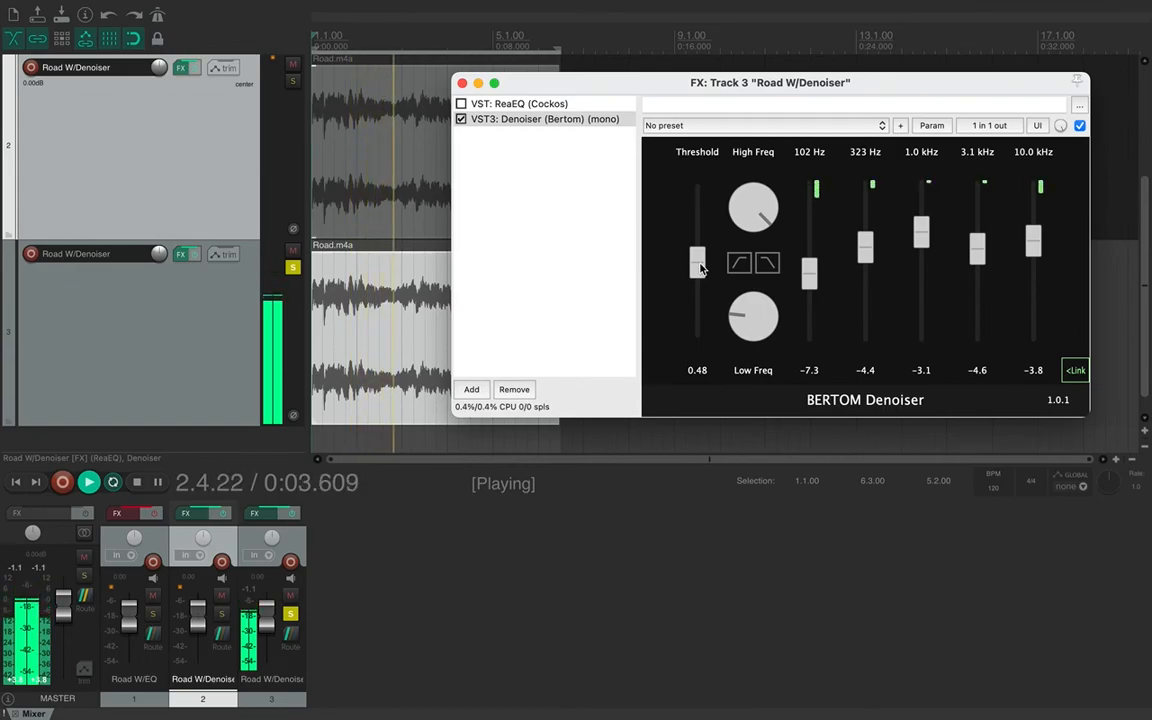
{"action": "left_click", "coordinate": [181, 253]}
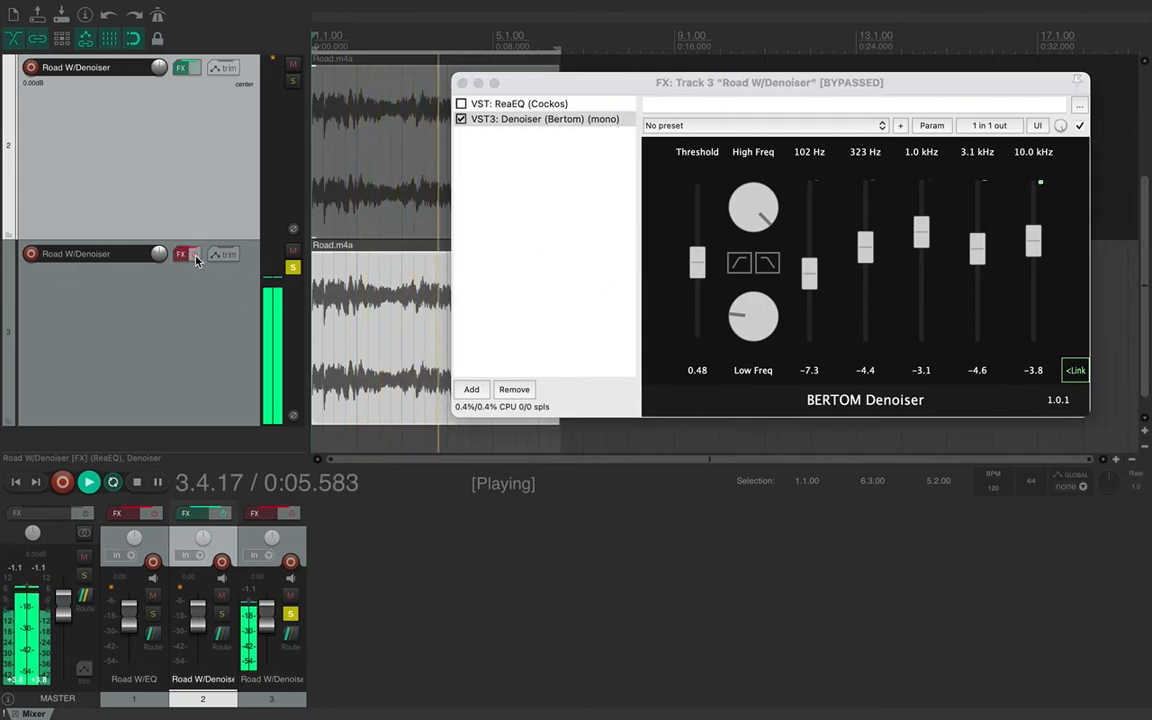
{"action": "left_click", "coordinate": [181, 254]}
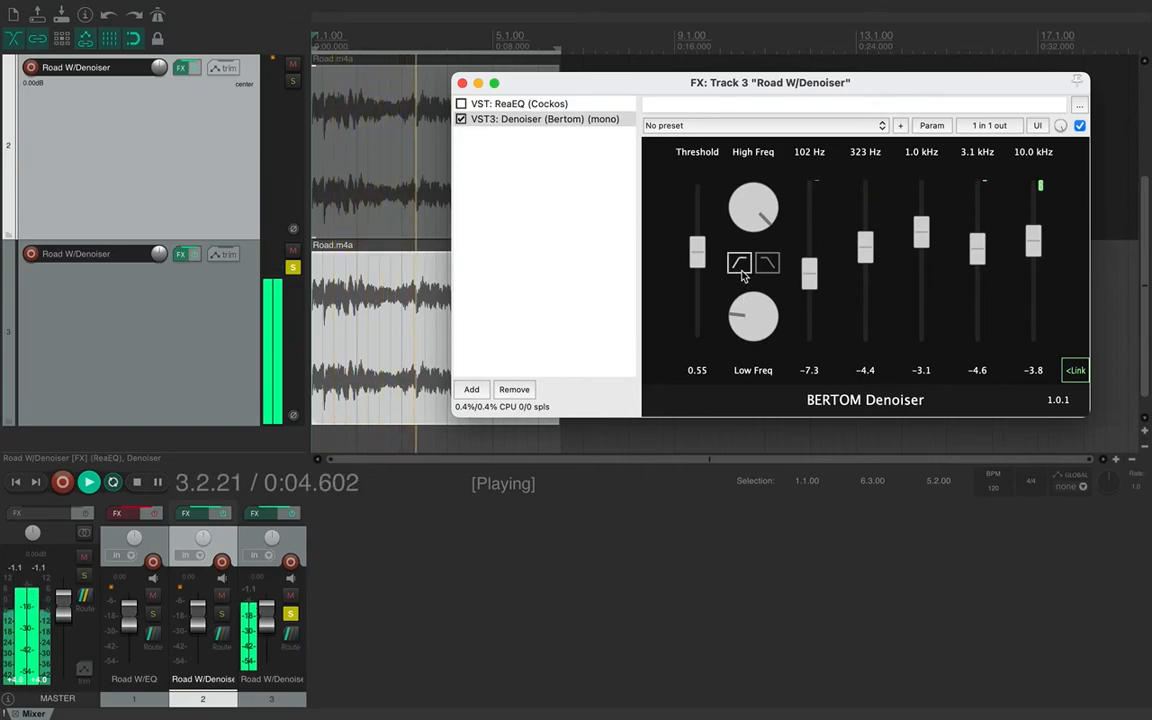
{"action": "left_click", "coordinate": [738, 263]}
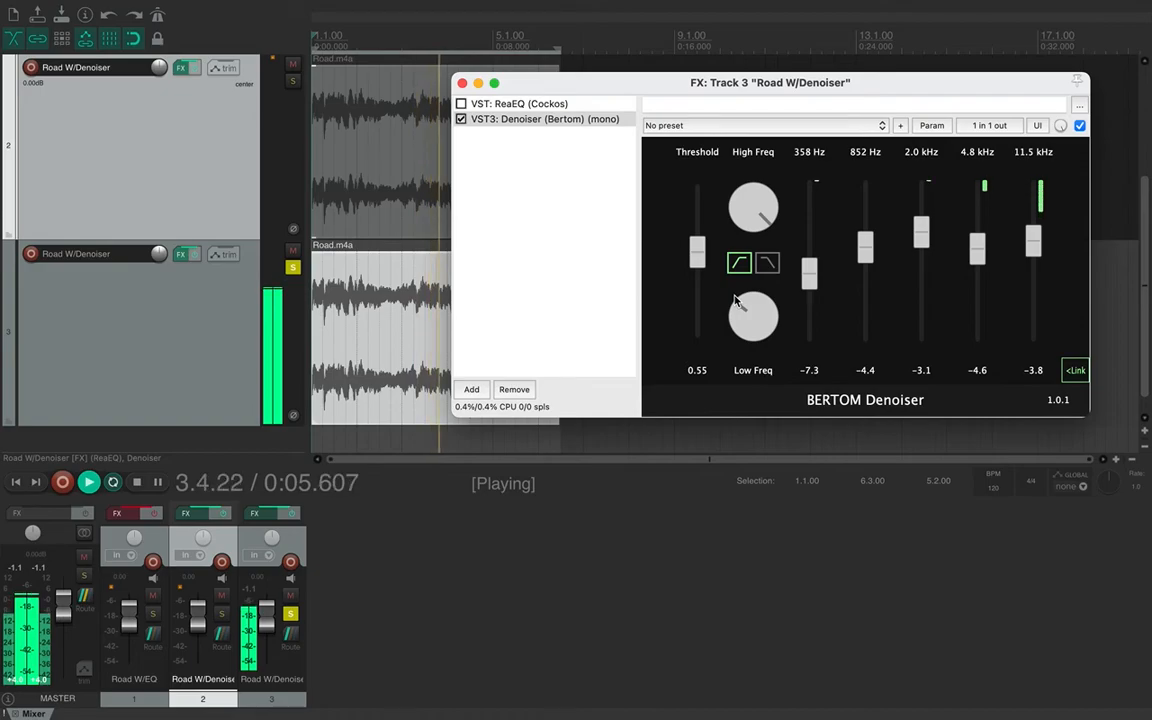
{"action": "mouse_move", "coordinate": [720, 280]}
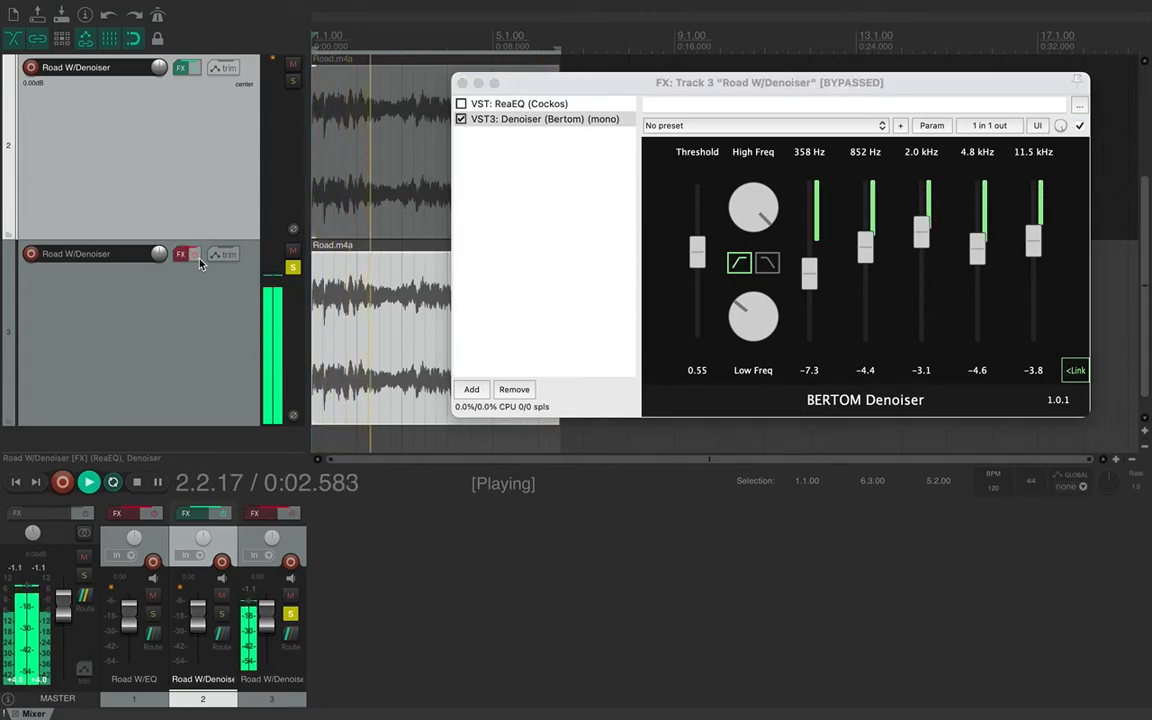
{"action": "left_click", "coordinate": [1079, 125]}
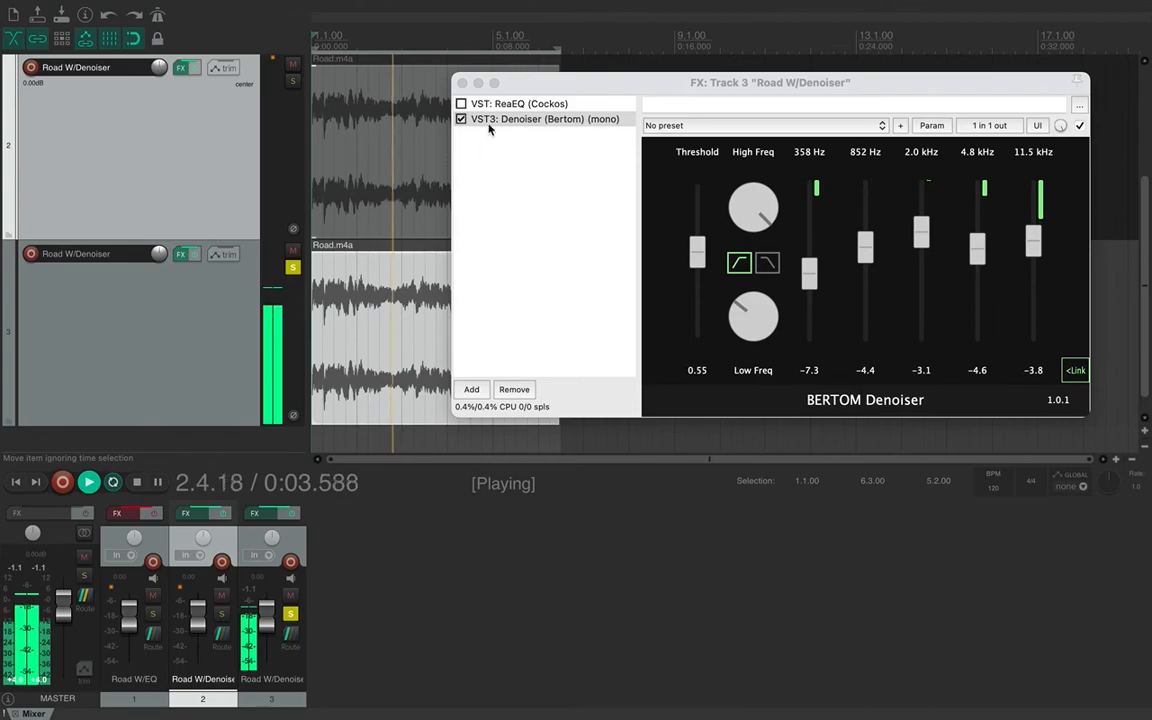
Step: Move the Denoiser ahead of ReaEQ in track 3's chain and close the FX window
{"action": "left_click", "coordinate": [518, 103]}
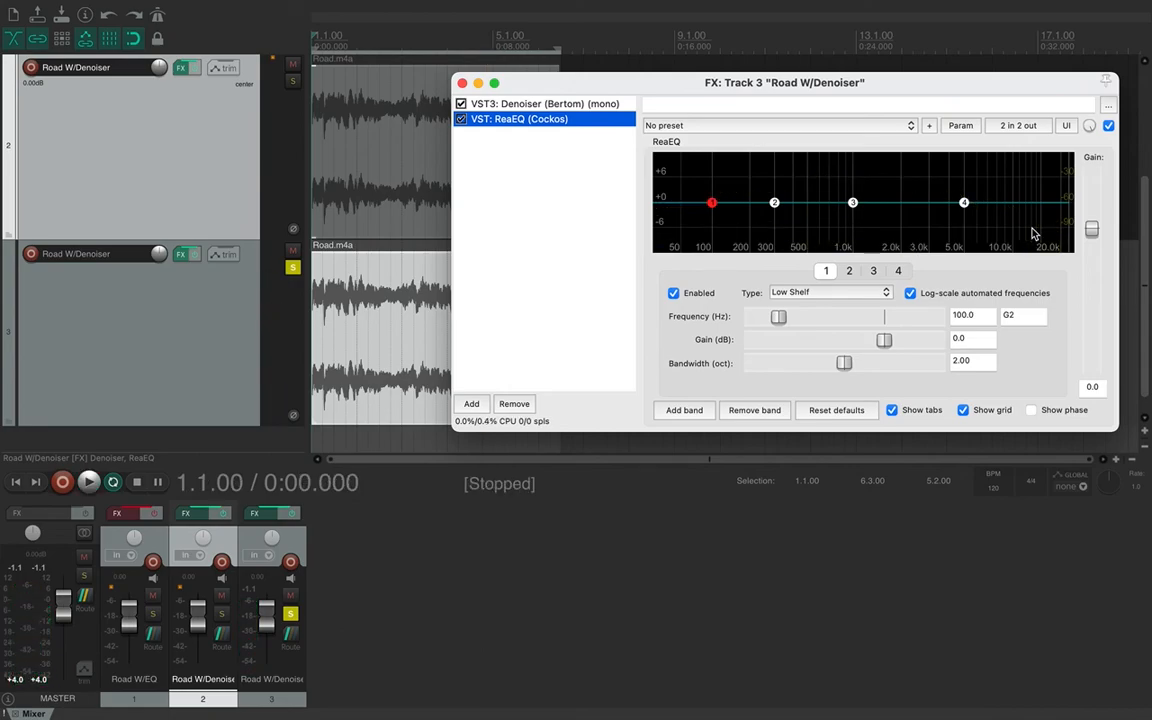
{"action": "mouse_move", "coordinate": [727, 223]}
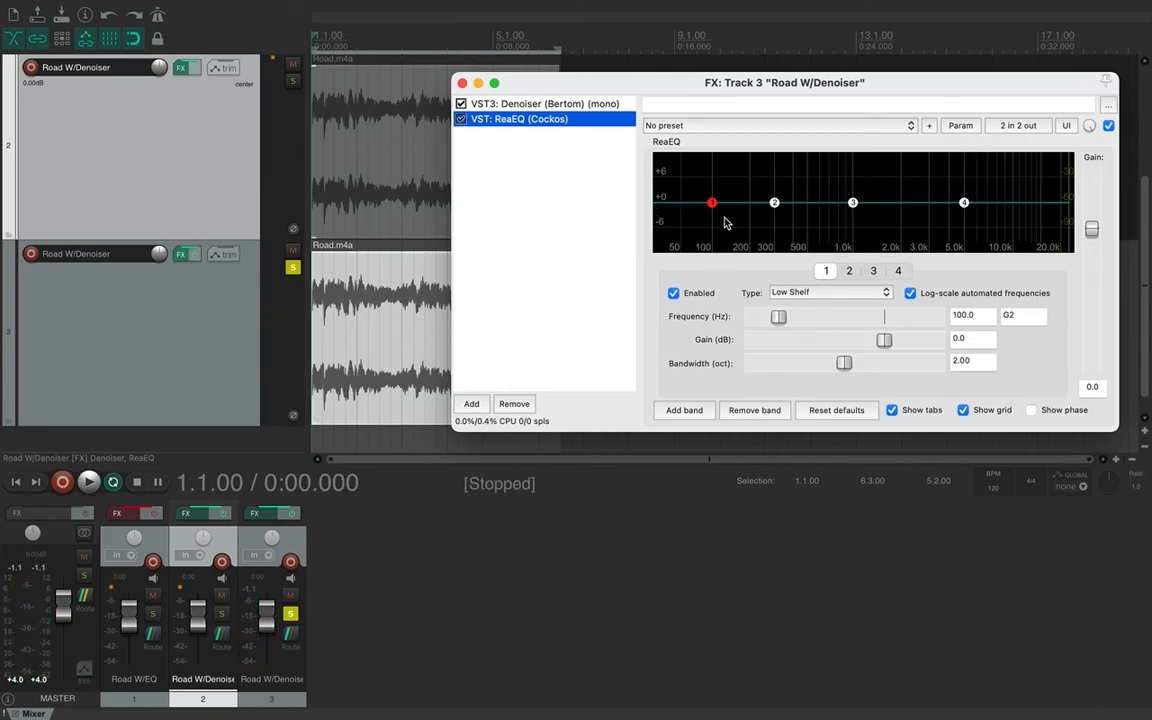
{"action": "mouse_move", "coordinate": [950, 218]}
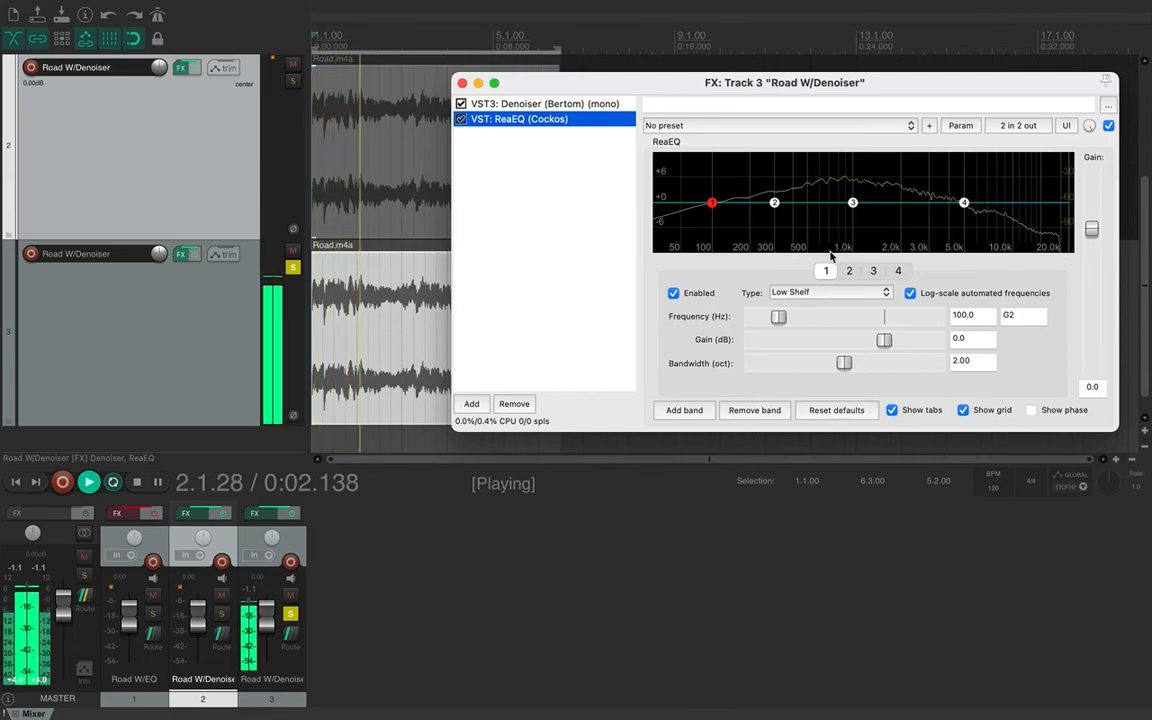
{"action": "left_click", "coordinate": [137, 482]}
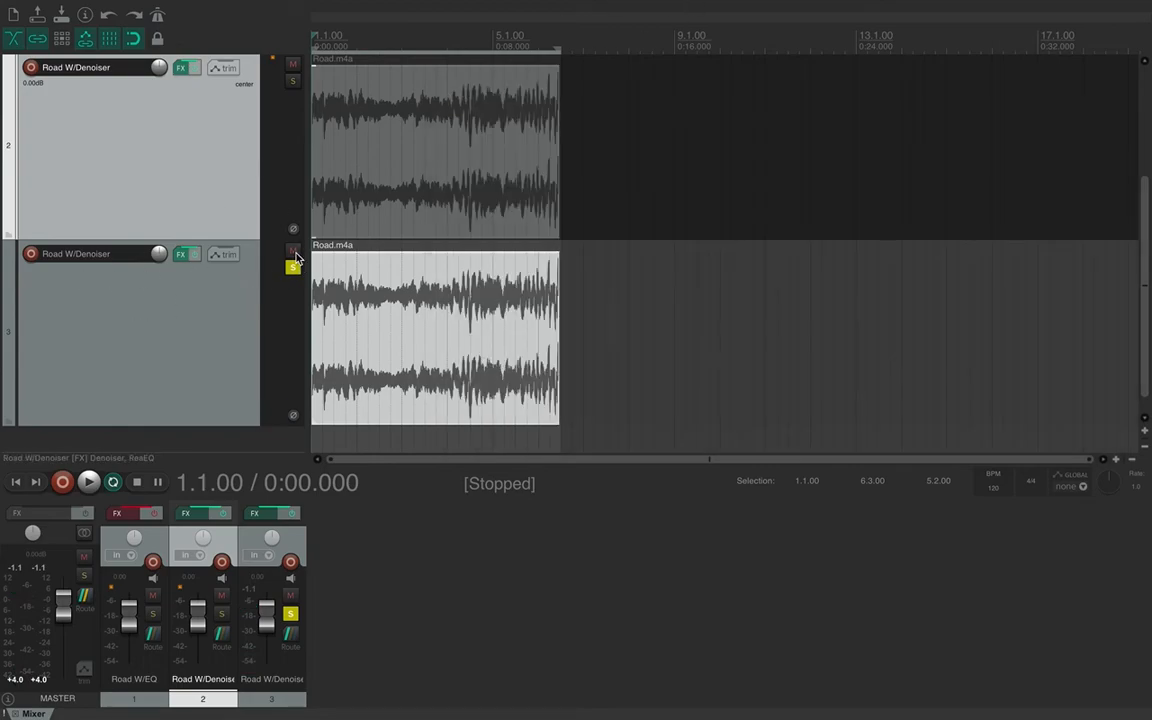
Step: Mute track 3, open track 2's Denoiser, solo track 2 and start playback
{"action": "left_click", "coordinate": [291, 250]}
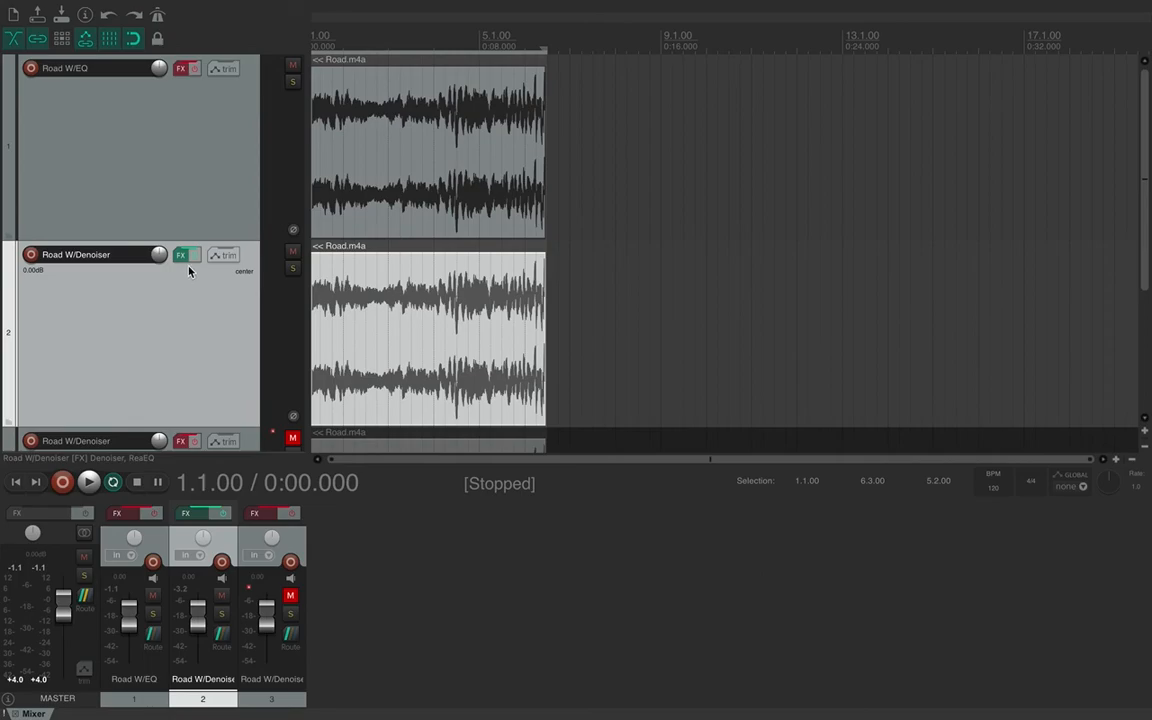
{"action": "left_click", "coordinate": [181, 254]}
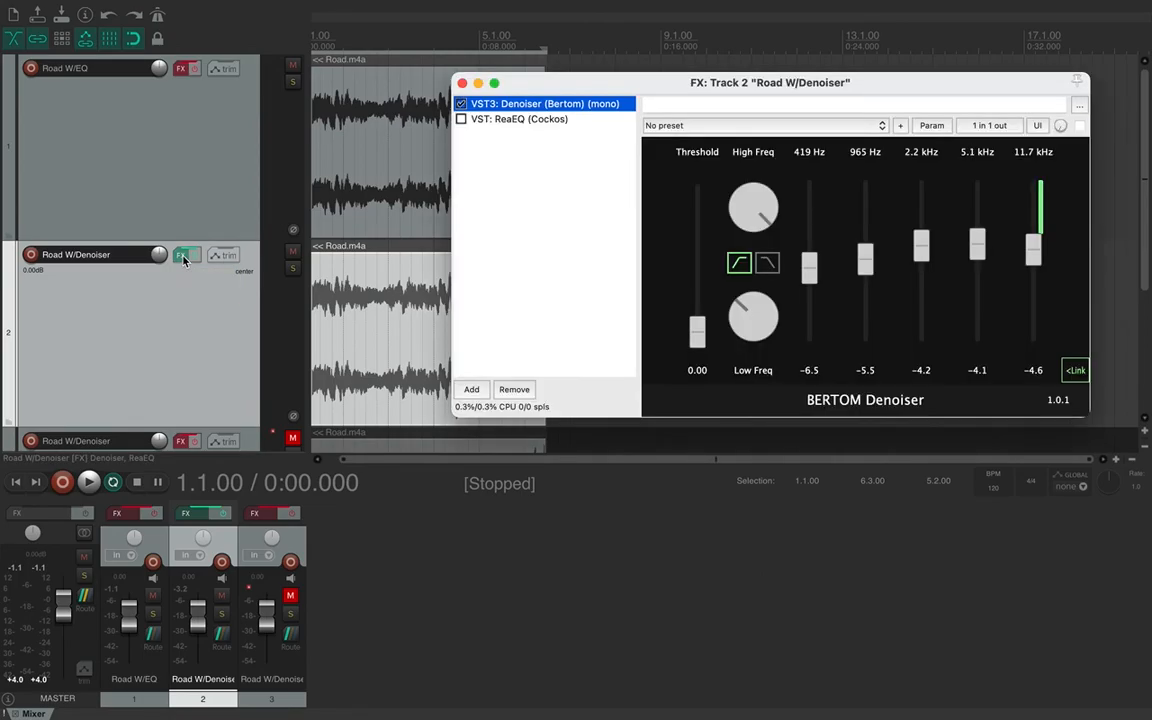
{"action": "left_click", "coordinate": [1080, 125]}
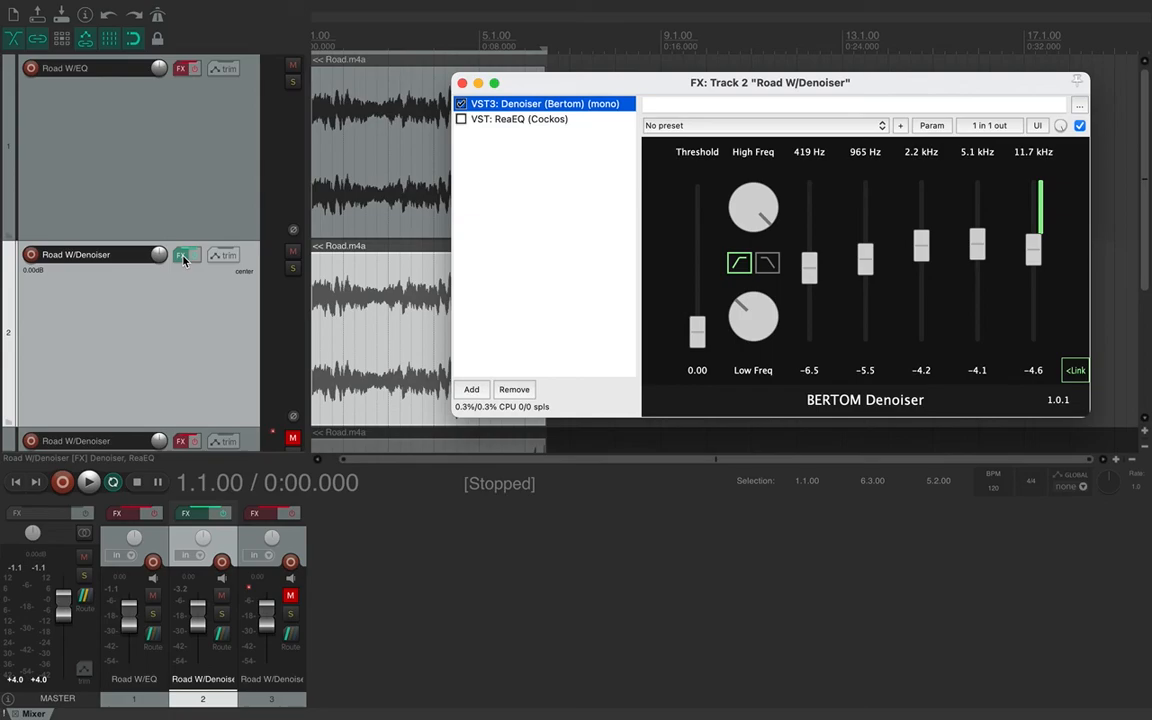
{"action": "left_click", "coordinate": [88, 482]}
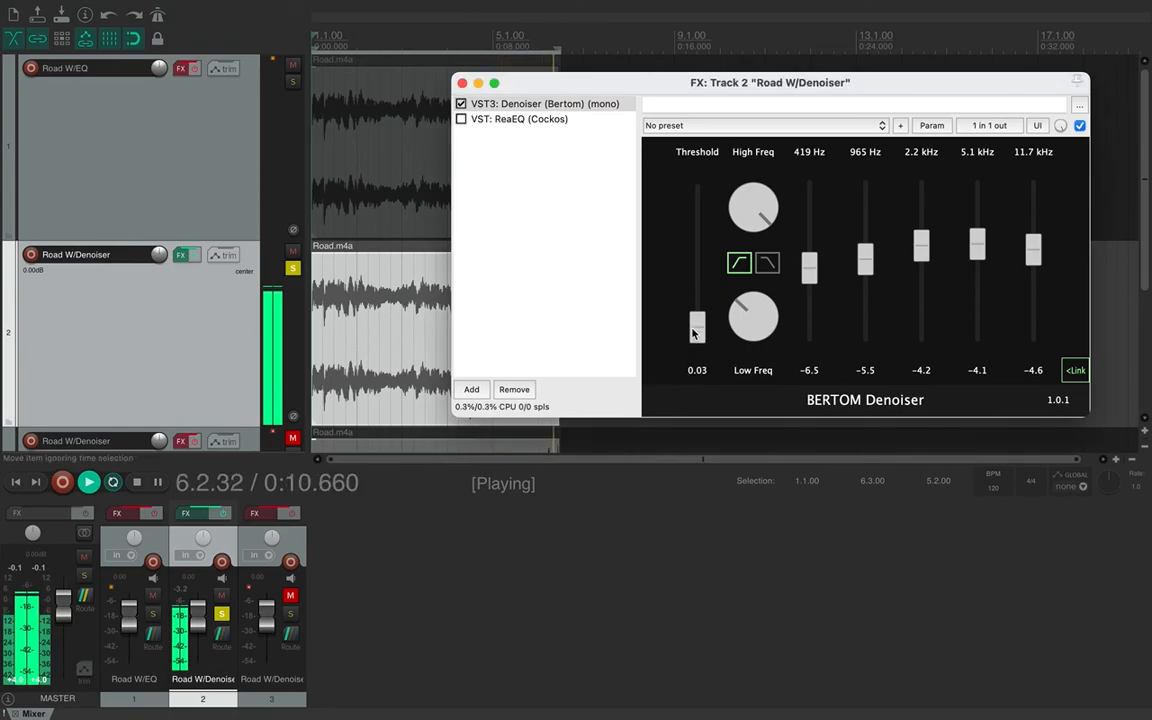
Step: Raise track 2's Denoiser threshold to 0.51, then bypass its effects for comparison
{"action": "left_click_drag", "start_coordinate": [696, 330], "coordinate": [696, 262]}
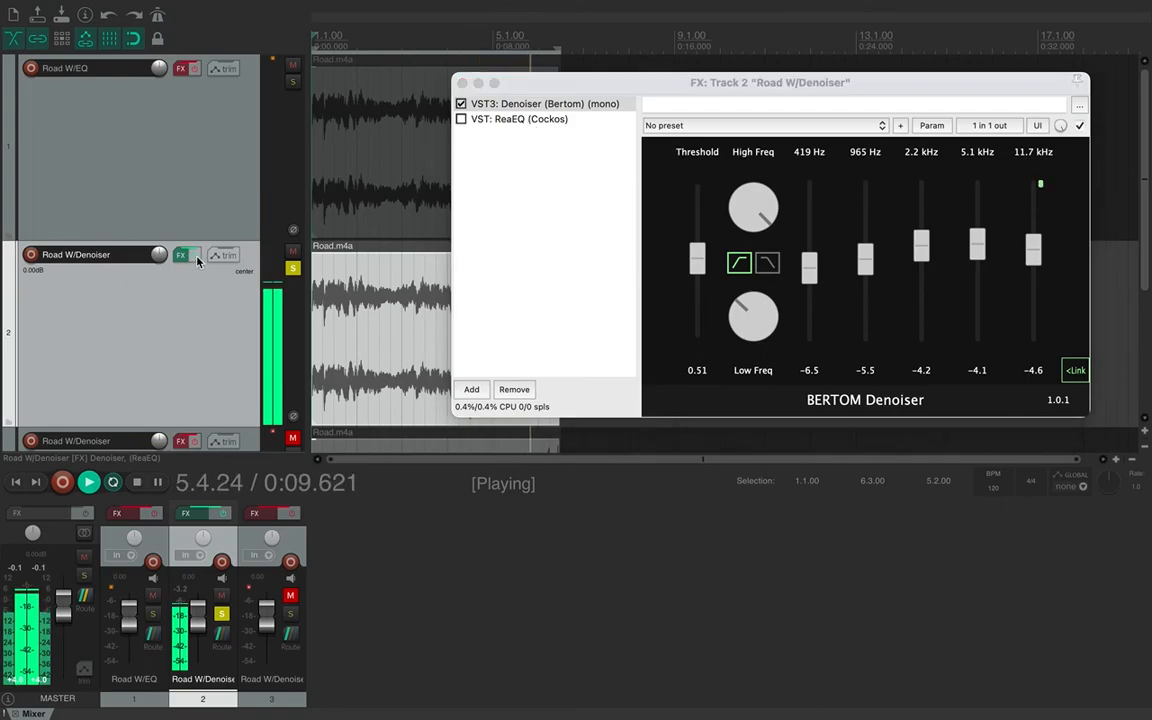
{"action": "left_click", "coordinate": [182, 255]}
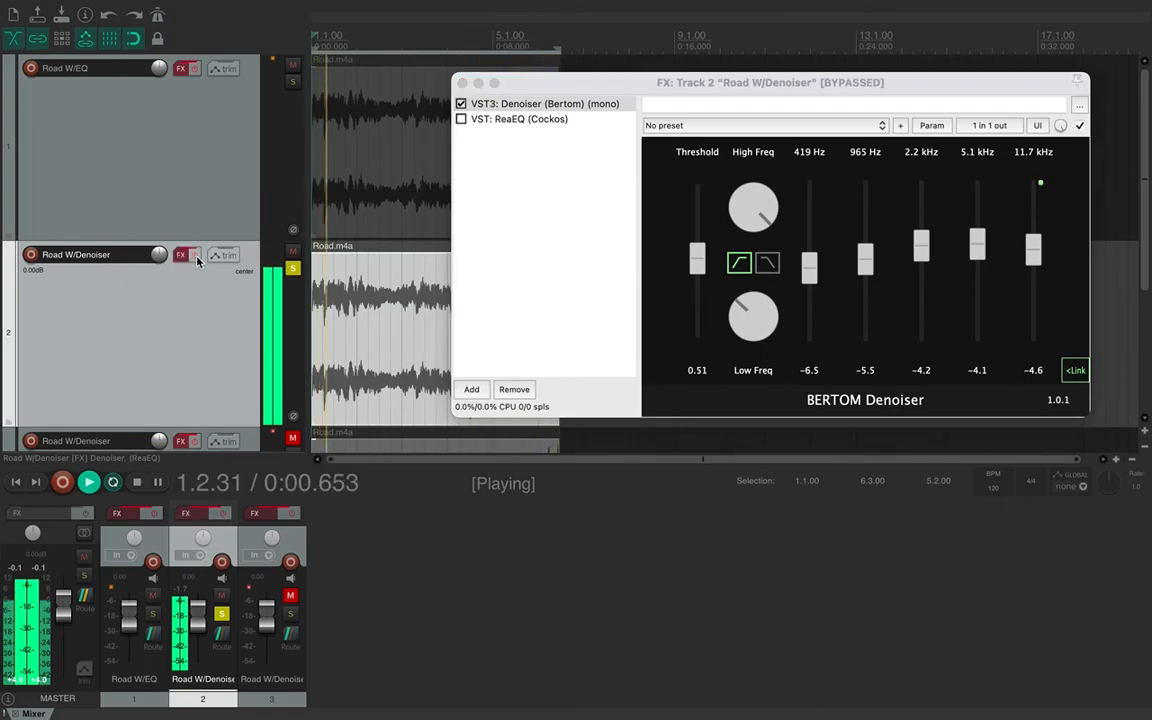